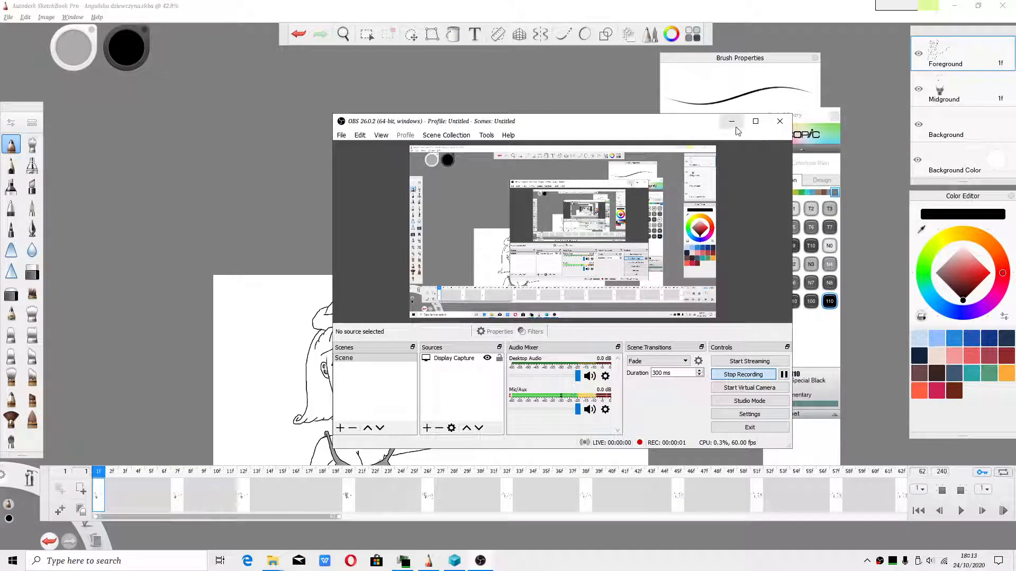
# Move the recording window aside, then view frame 12 and frame 7's beanie close up.
pyautogui.moveTo(563, 121); pyautogui.dragTo(486, 122)
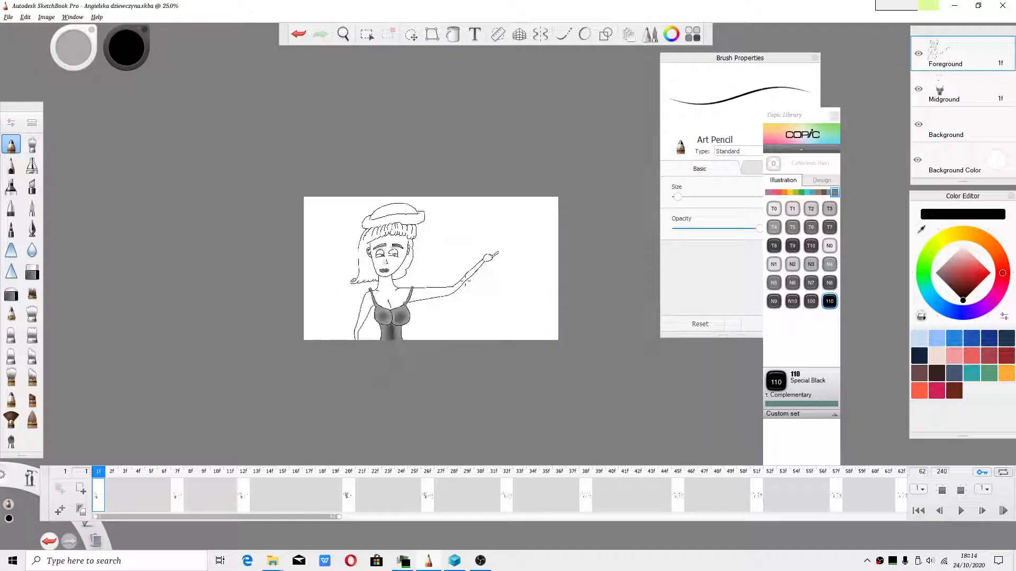
pyautogui.click(177, 488)
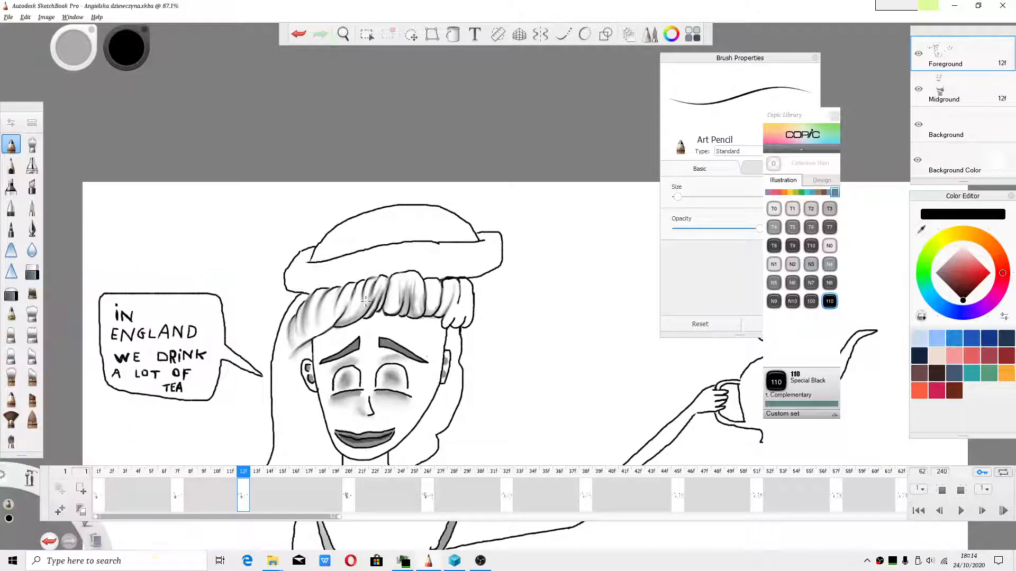
pyautogui.click(343, 34)
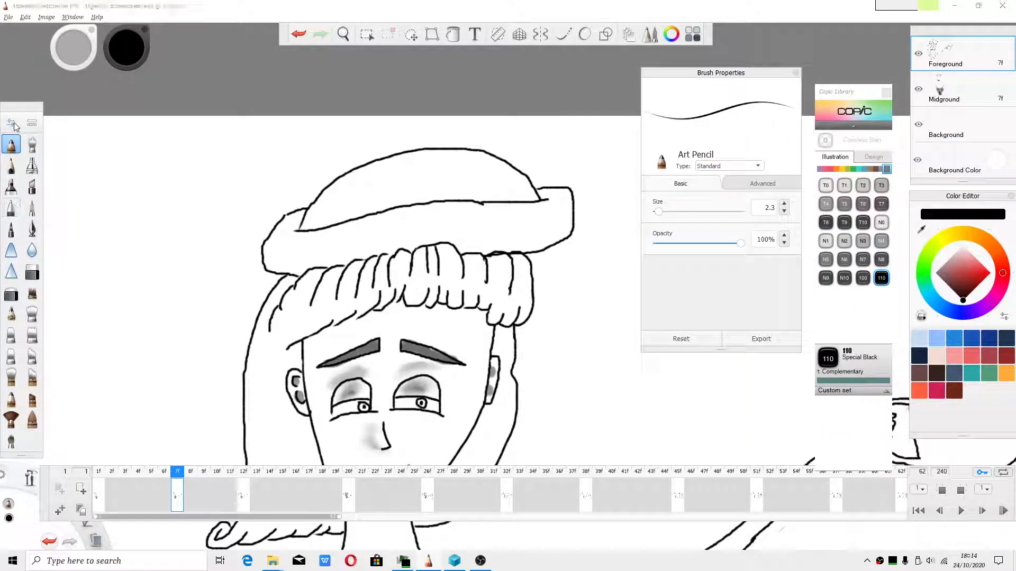
# Switch to the Simon_Blender_hair smudge brush and smudge two strand streaks into the beanie ribs.
pyautogui.moveTo(720, 73); pyautogui.dragTo(673, 99)
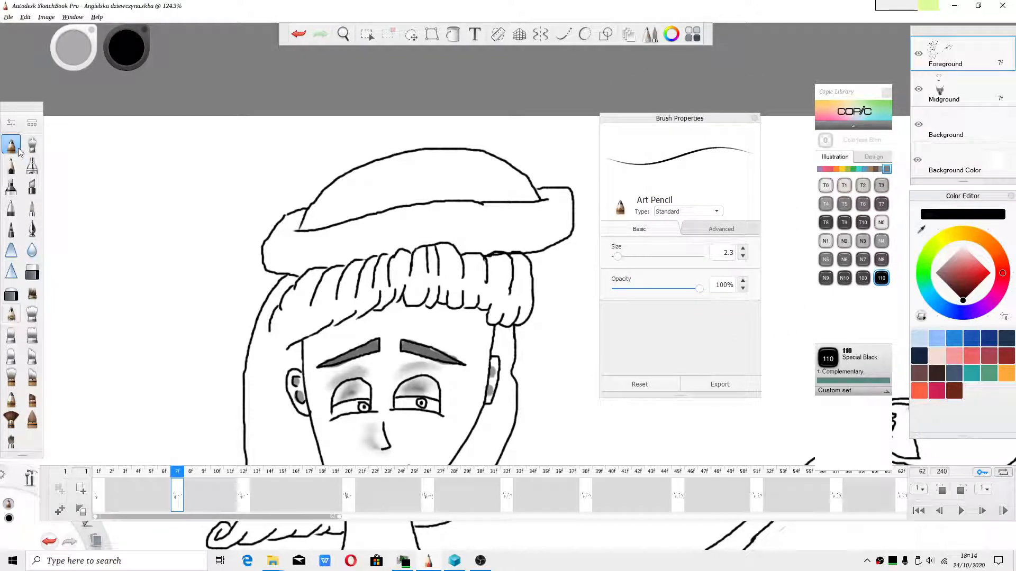
pyautogui.moveTo(32, 147)
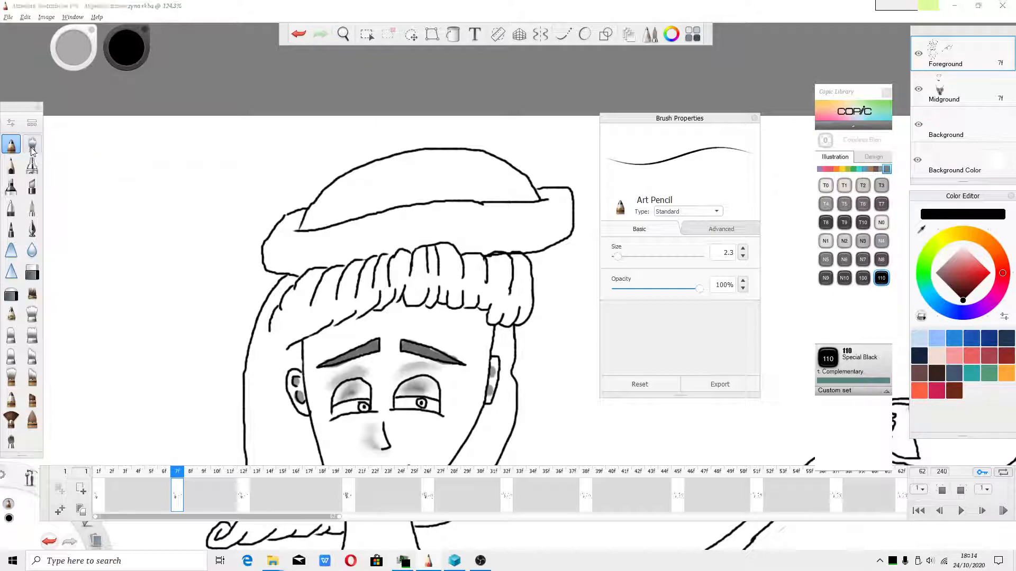
pyautogui.click(32, 144)
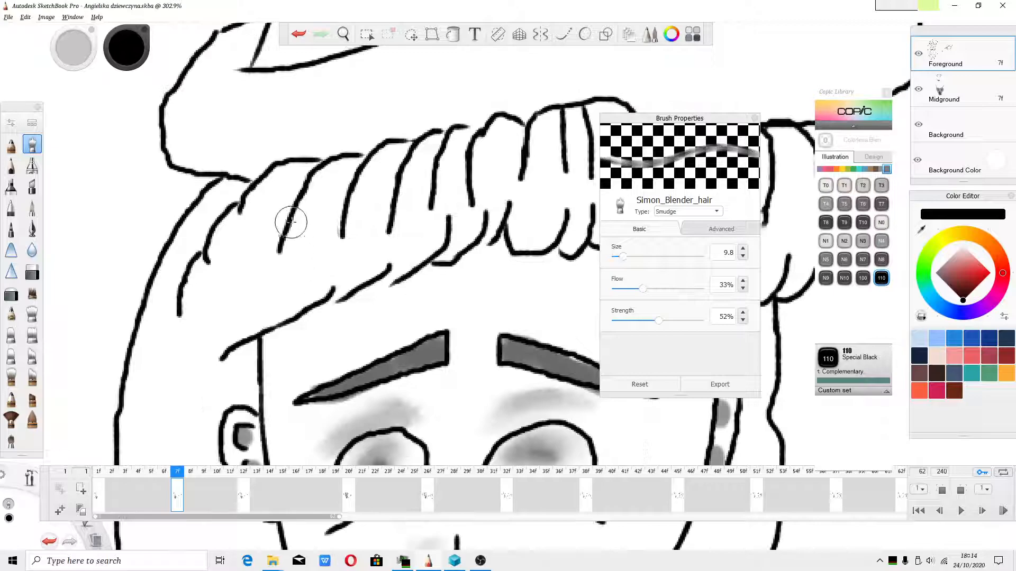
pyautogui.moveTo(291, 223); pyautogui.dragTo(217, 237)
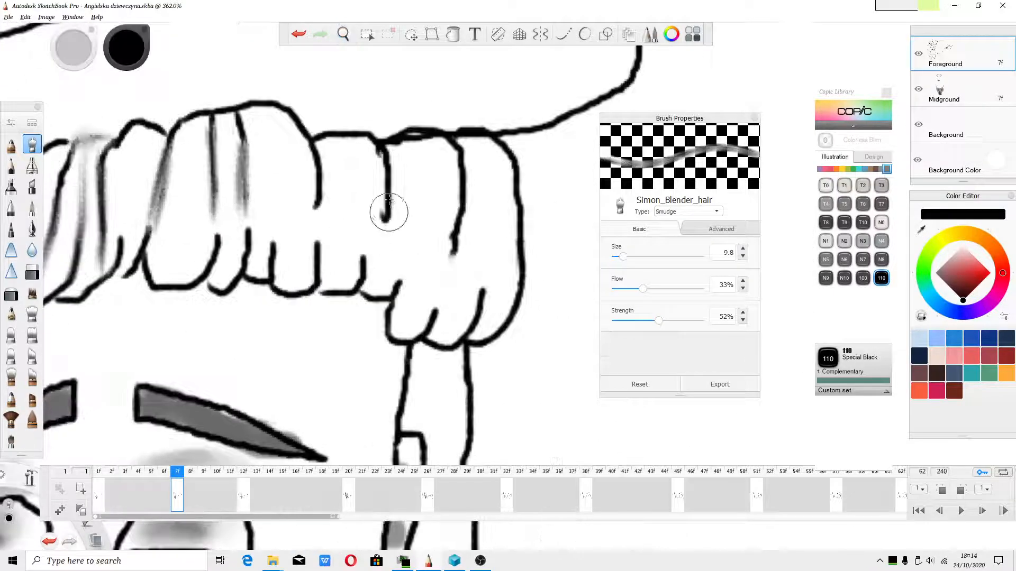
pyautogui.moveTo(389, 212); pyautogui.dragTo(460, 245)
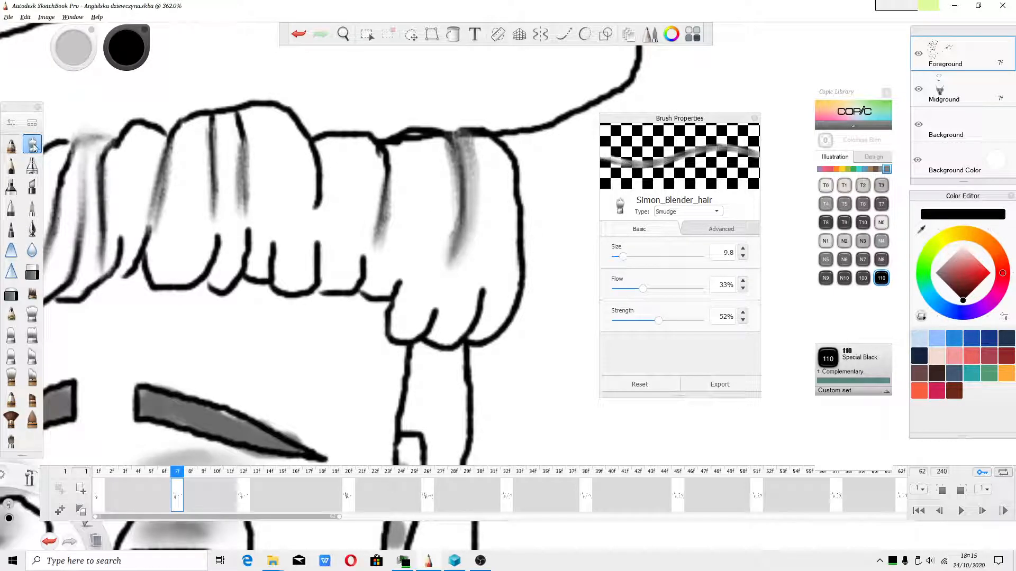
# Browse the Brush Library, then set the smudge brush to size 57.2 and strength 29%.
pyautogui.click(32, 143)
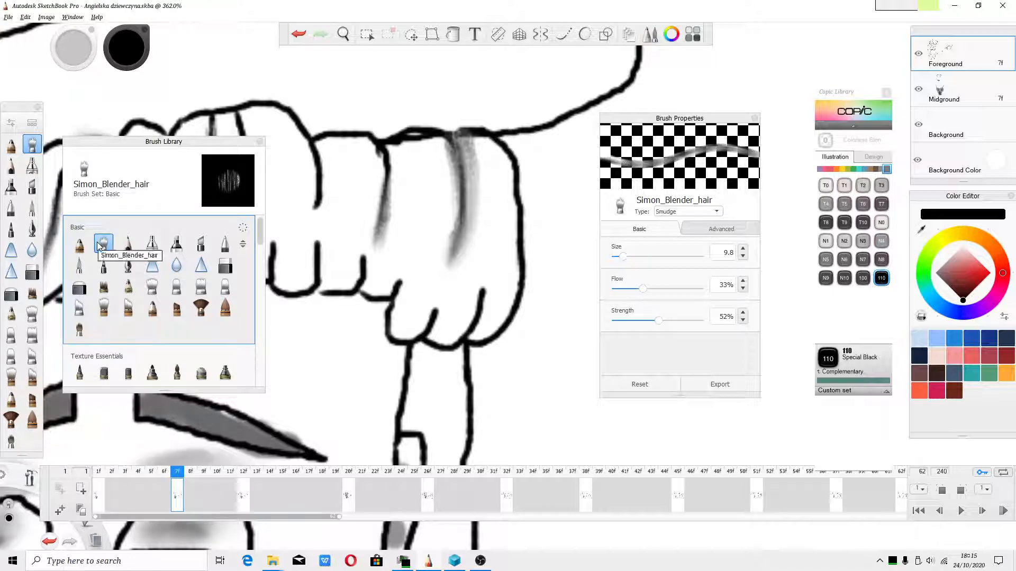
pyautogui.scroll(-3)
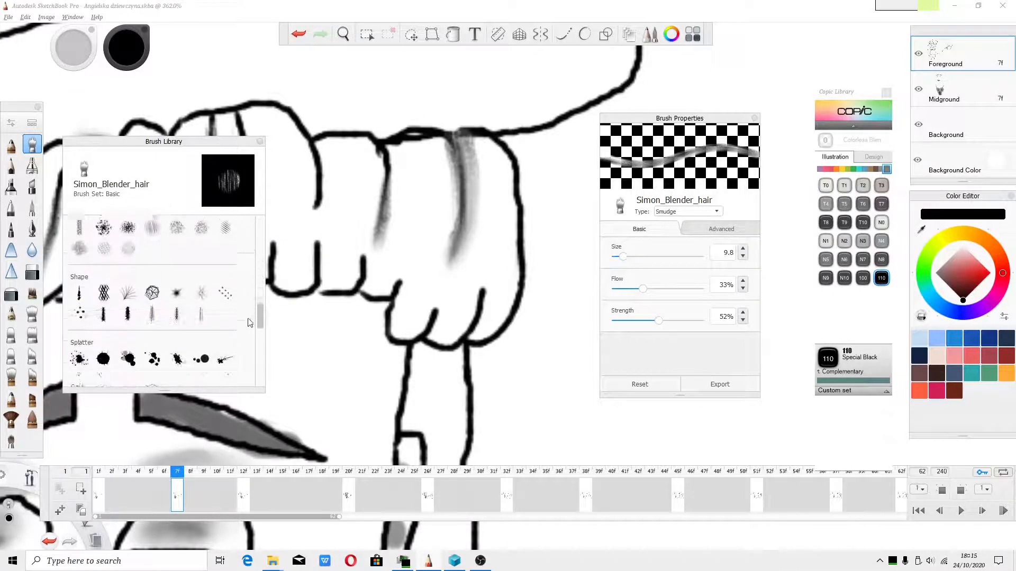
pyautogui.scroll(-3)
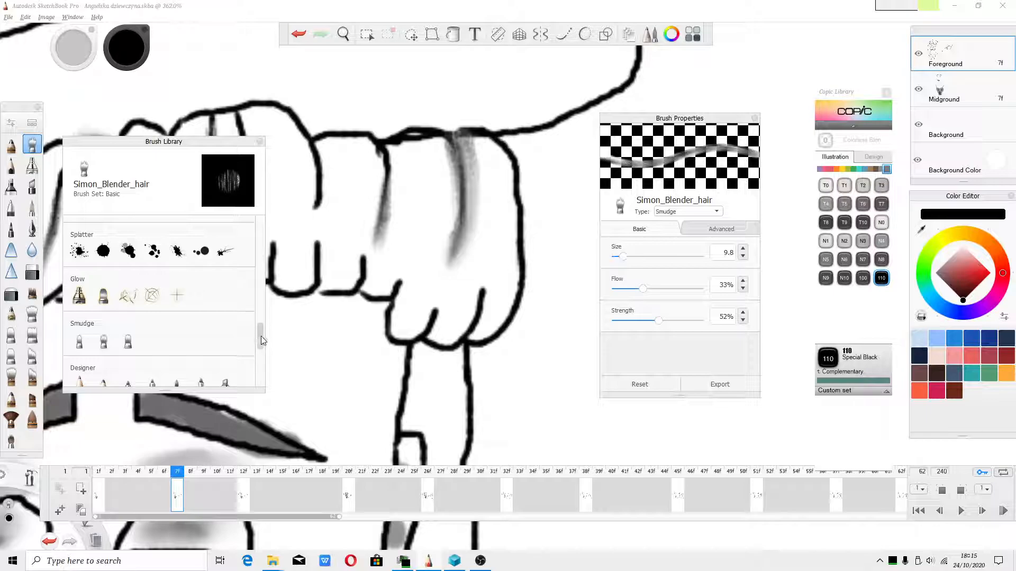
pyautogui.scroll(-3)
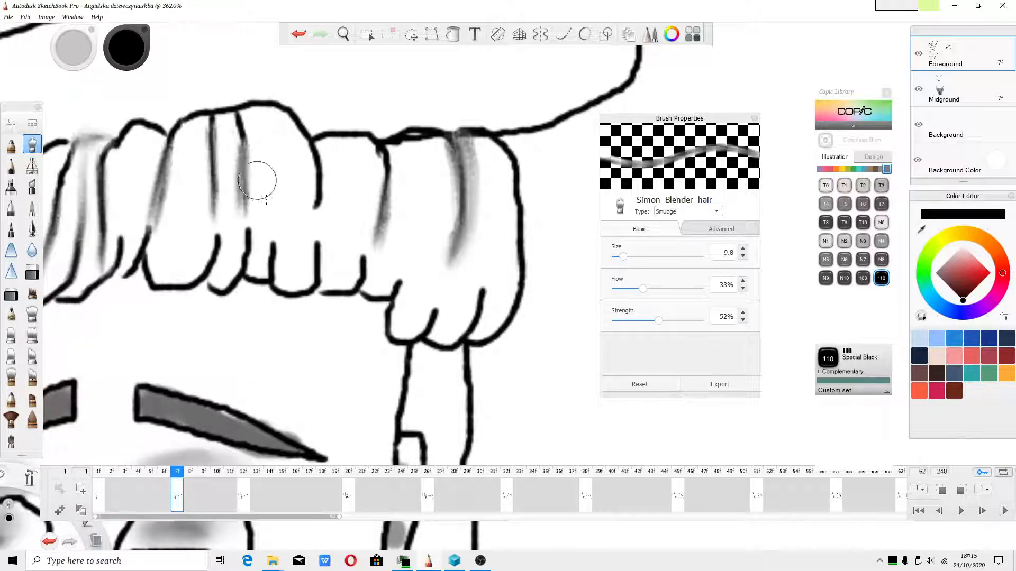
pyautogui.click(639, 384)
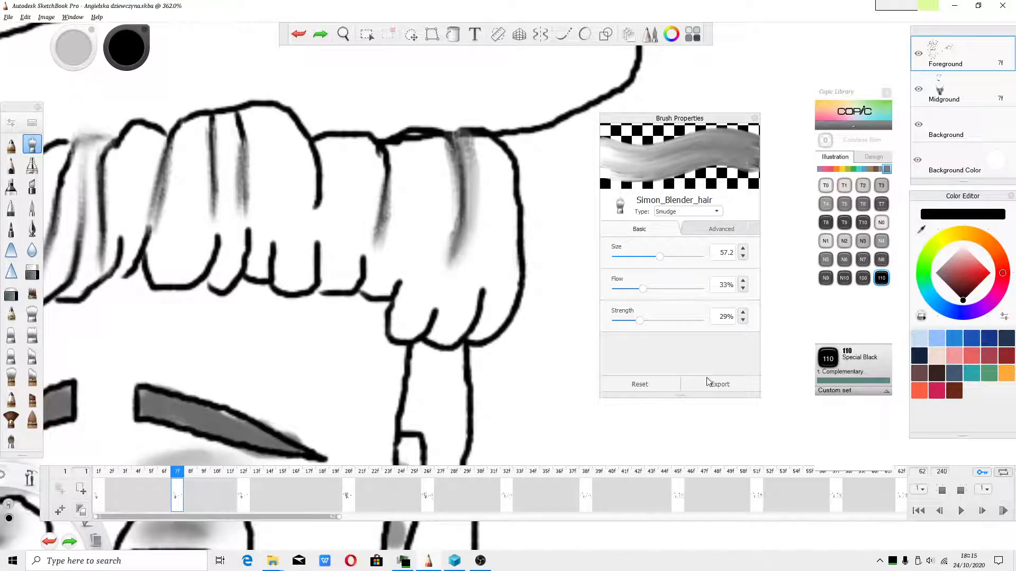
# Export the Simon_Blender_hair brush into Autodesk > SketchBook Pro 2021 > Presets.
pyautogui.click(719, 383)
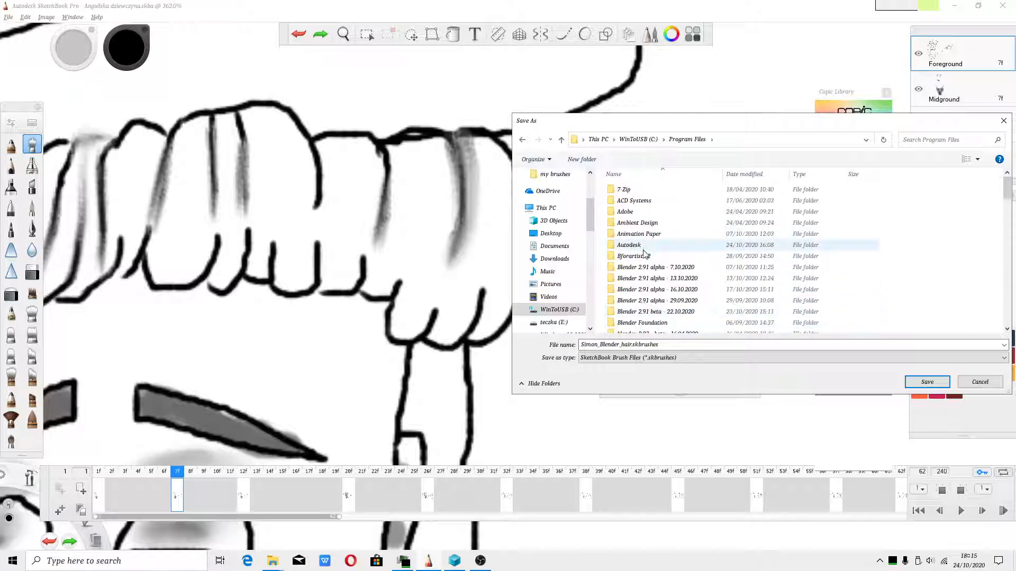
pyautogui.doubleClick(629, 245)
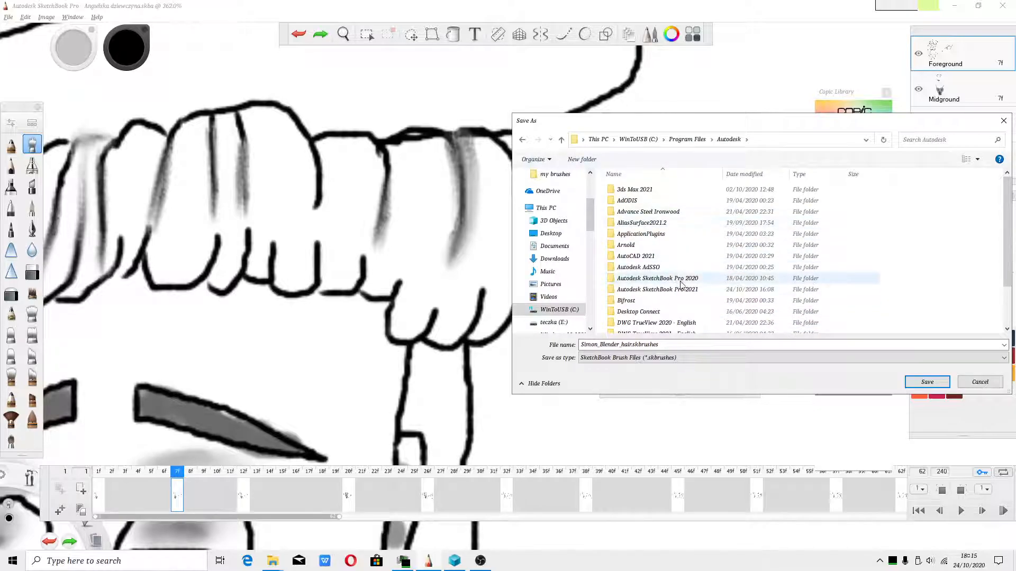
pyautogui.scroll(-3)
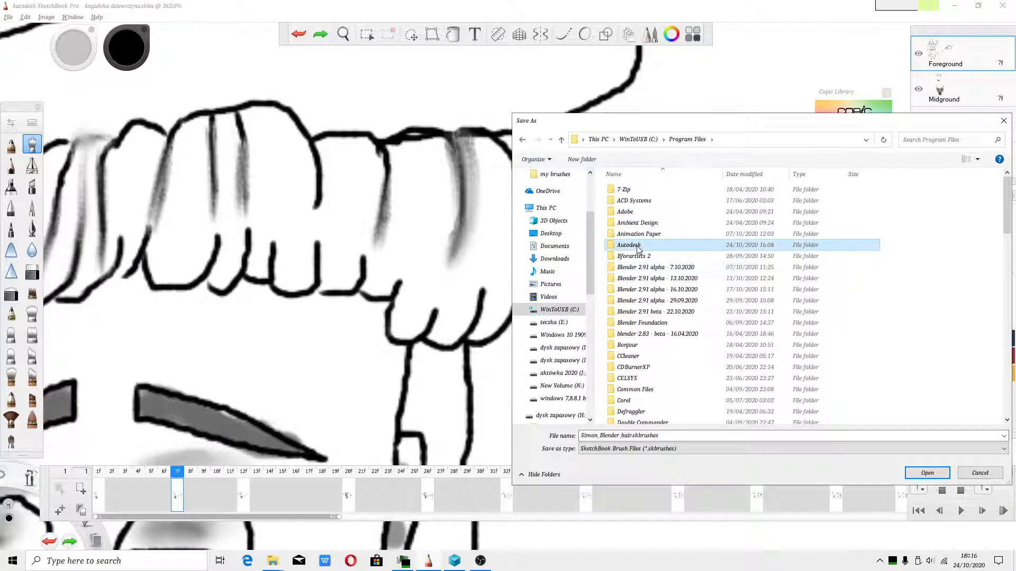
pyautogui.doubleClick(629, 245)
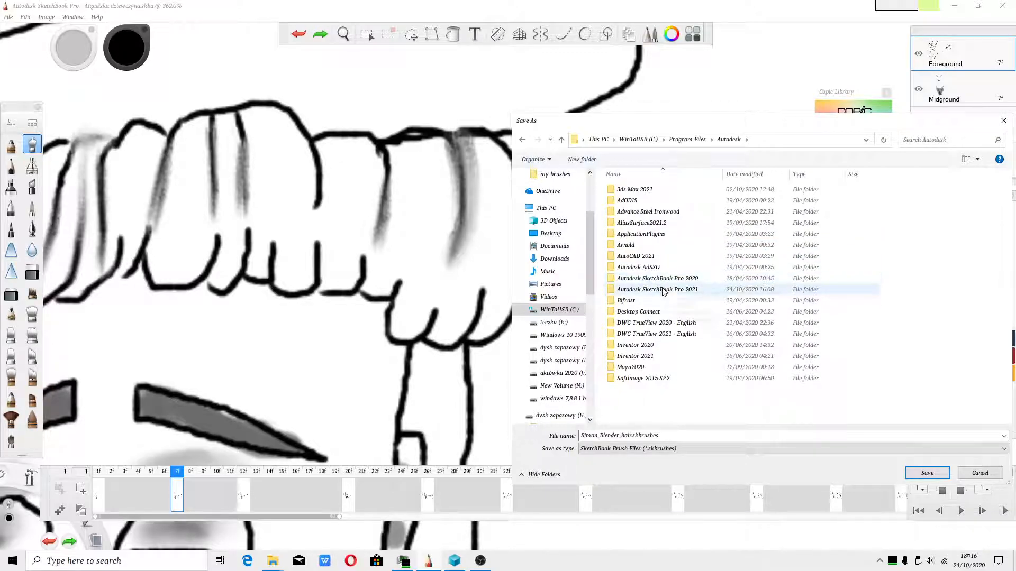
pyautogui.doubleClick(657, 289)
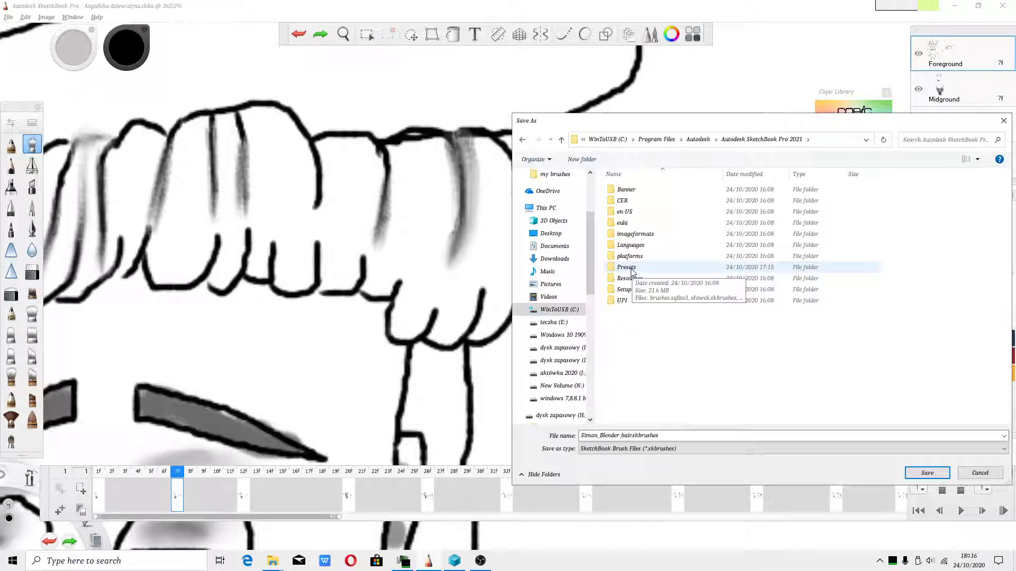
pyautogui.doubleClick(626, 267)
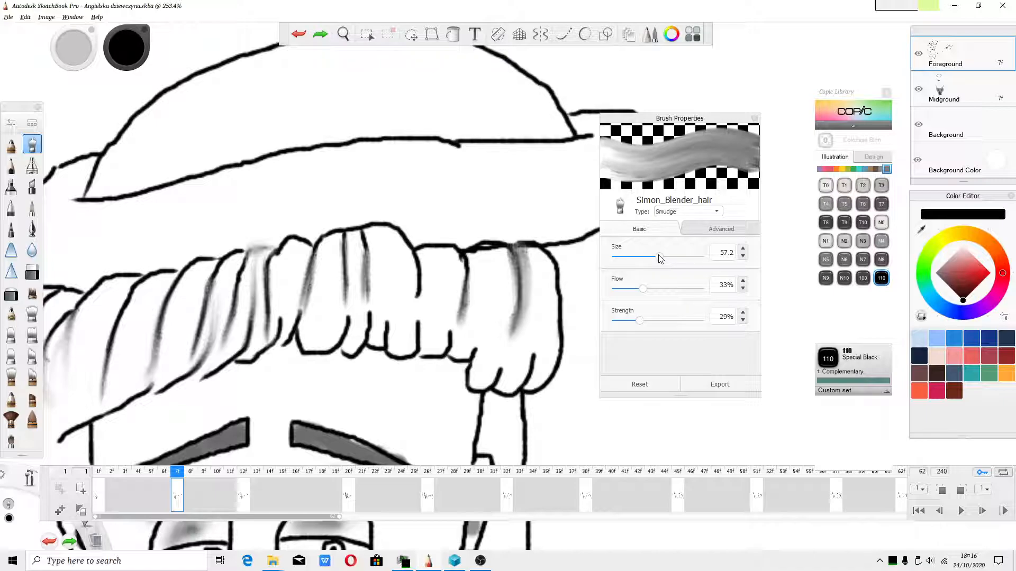
# Tune the smudge brush down to size 9.2 with lower flow and stronger strength.
pyautogui.moveTo(658, 257); pyautogui.dragTo(630, 257)
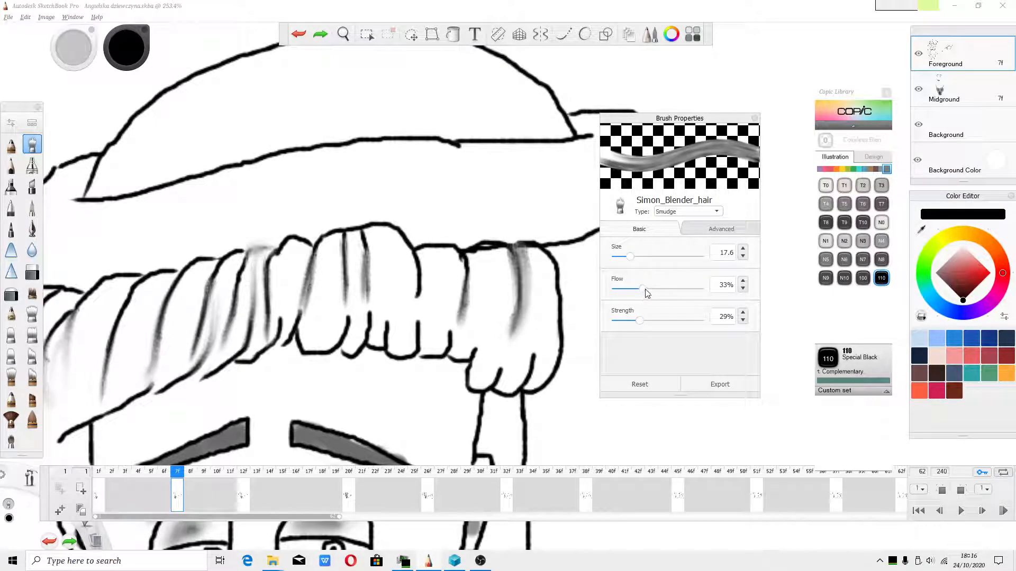
pyautogui.moveTo(641, 284); pyautogui.dragTo(648, 284)
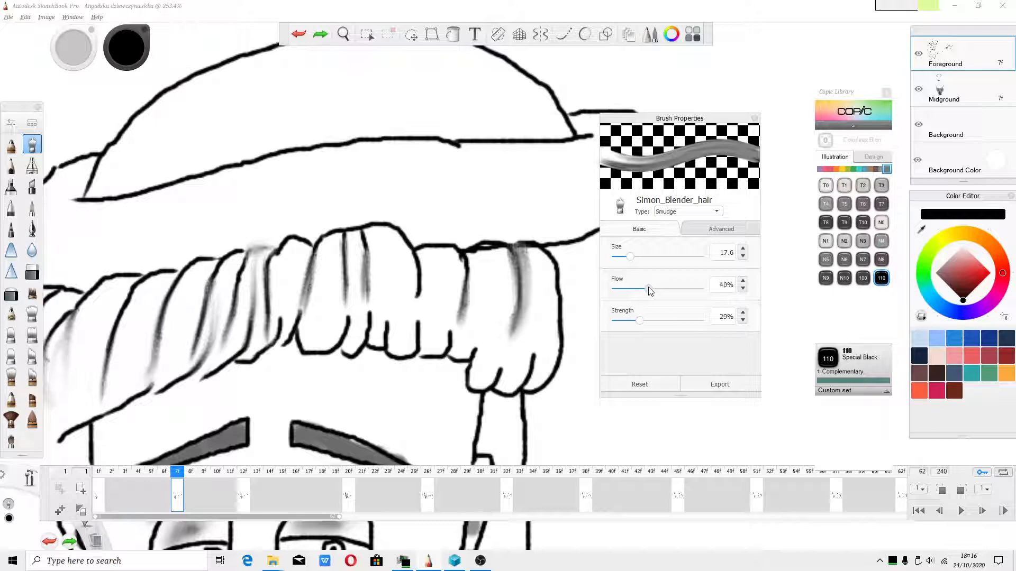
pyautogui.moveTo(654, 285); pyautogui.dragTo(641, 286)
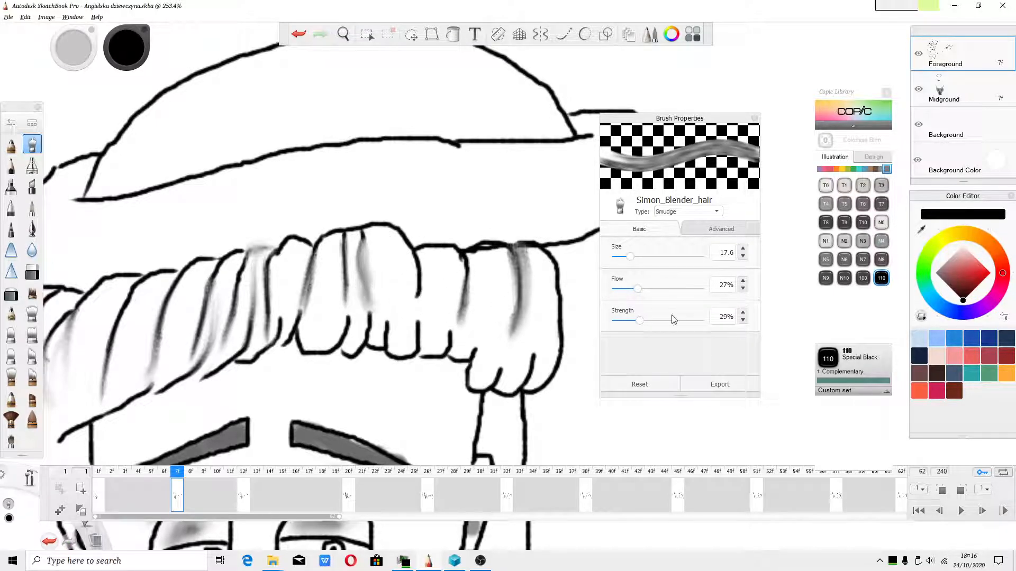
pyautogui.moveTo(638, 289); pyautogui.dragTo(620, 289)
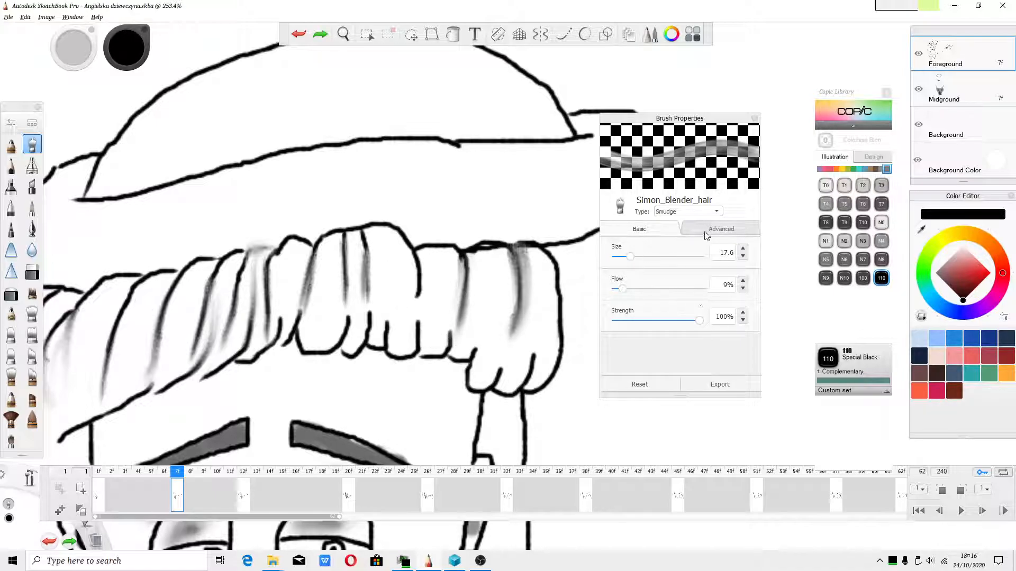
pyautogui.moveTo(648, 256); pyautogui.dragTo(615, 256)
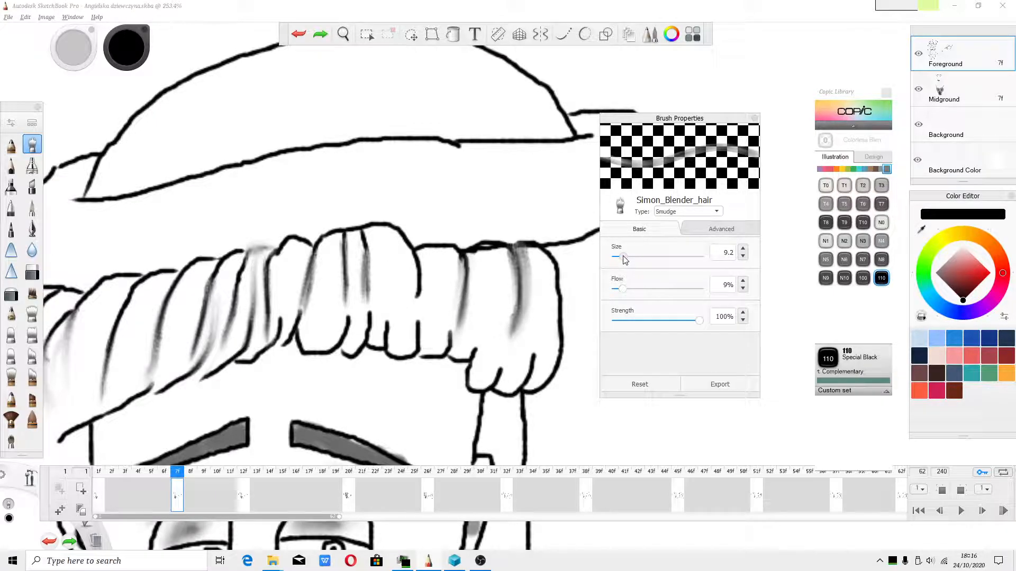
# Smudge strand streaks down the right and middle beanie ribs, raising flow to 34%.
pyautogui.moveTo(525, 272); pyautogui.dragTo(511, 363)
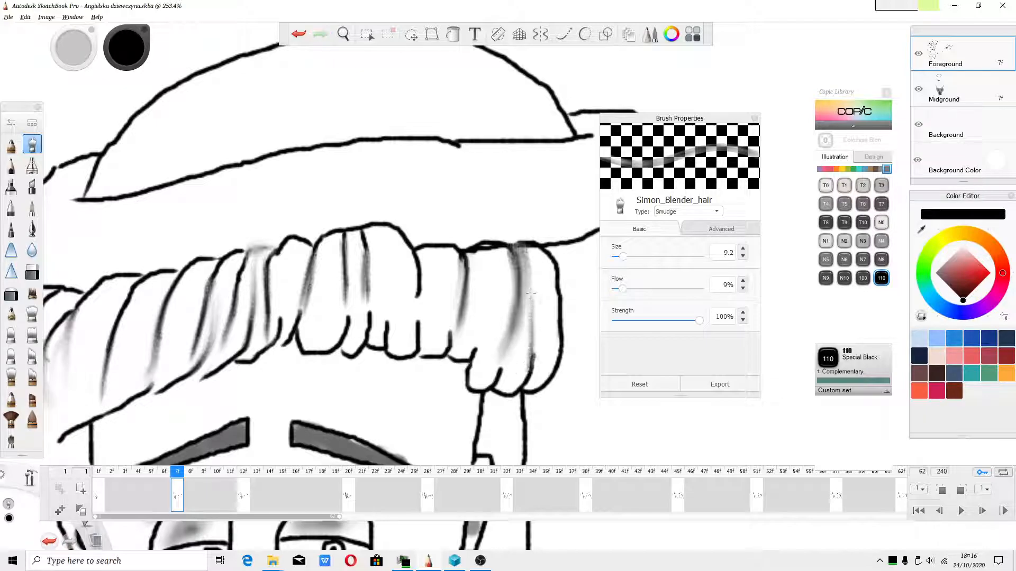
pyautogui.moveTo(531, 293); pyautogui.dragTo(412, 314)
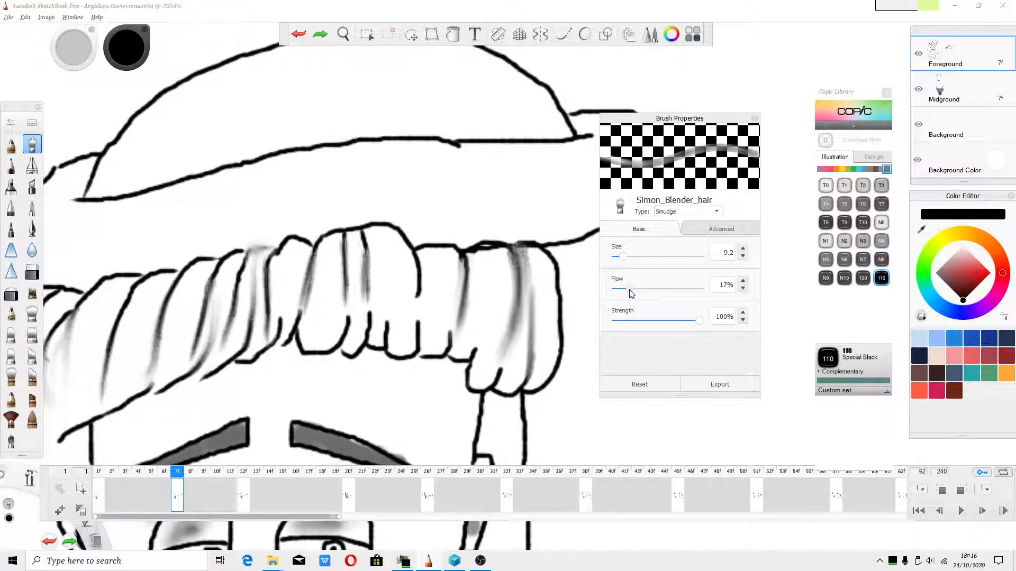
pyautogui.moveTo(622, 285); pyautogui.dragTo(644, 285)
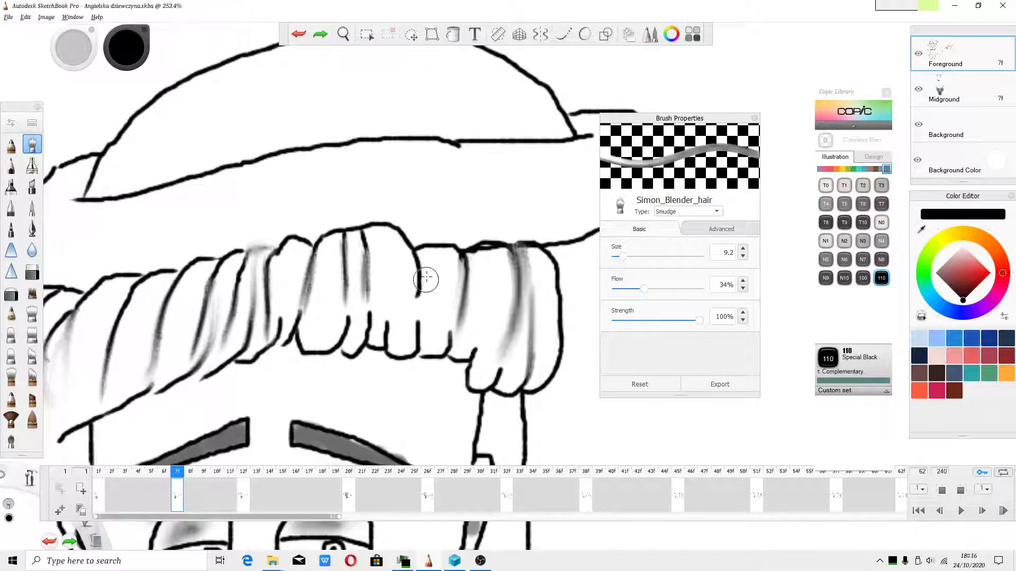
pyautogui.moveTo(426, 279); pyautogui.dragTo(419, 315)
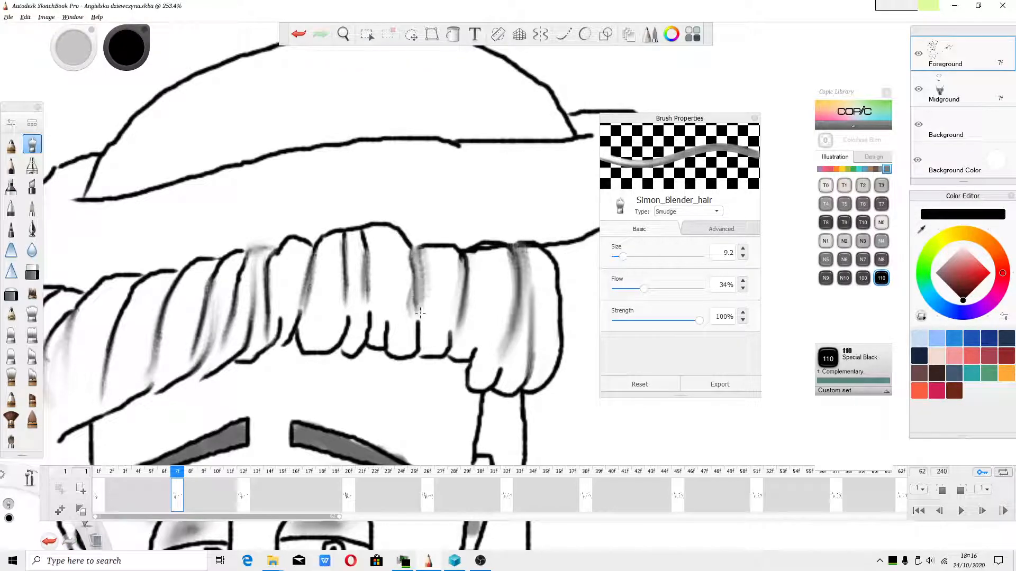
pyautogui.moveTo(418, 314); pyautogui.dragTo(370, 308)
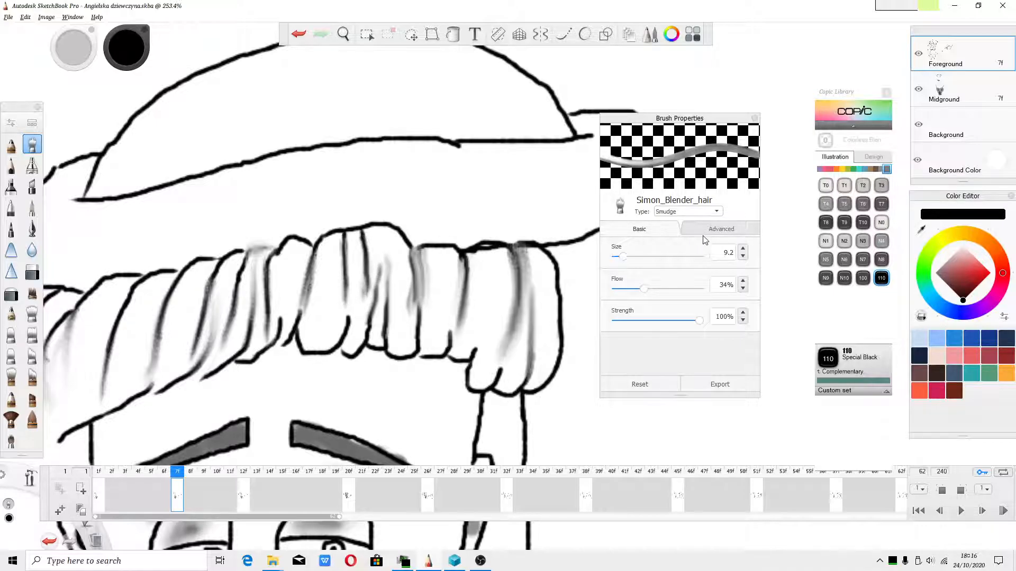
# Give the brush a speckled nib and smudge streaks across the beanie folds, right to left.
pyautogui.click(721, 229)
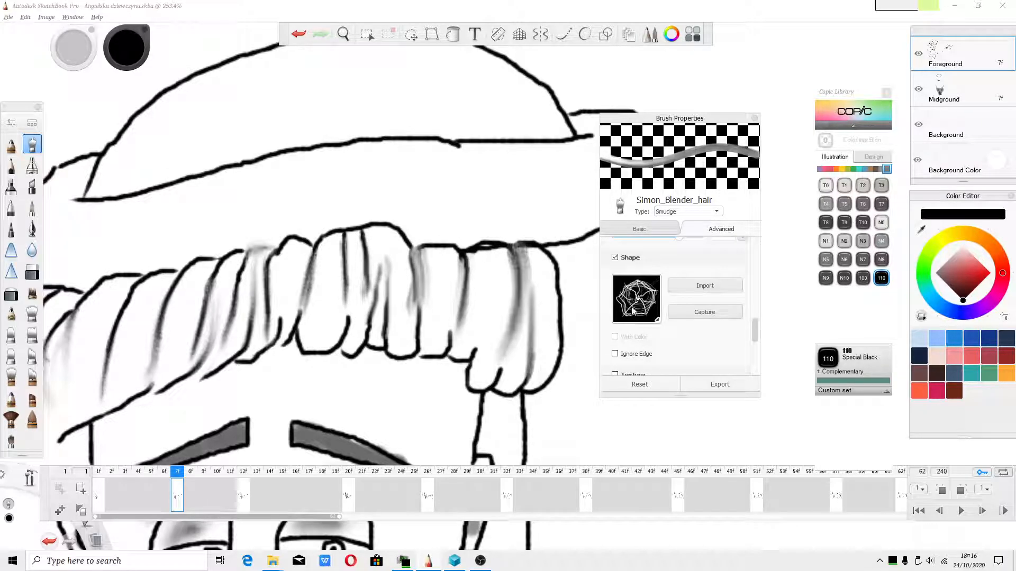
pyautogui.click(636, 299)
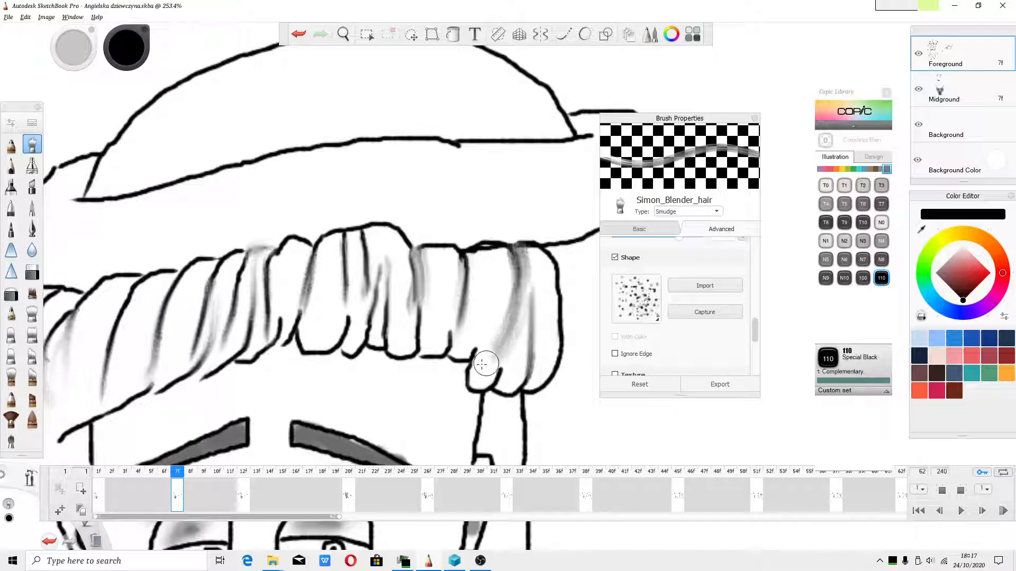
pyautogui.moveTo(486, 363); pyautogui.dragTo(429, 290)
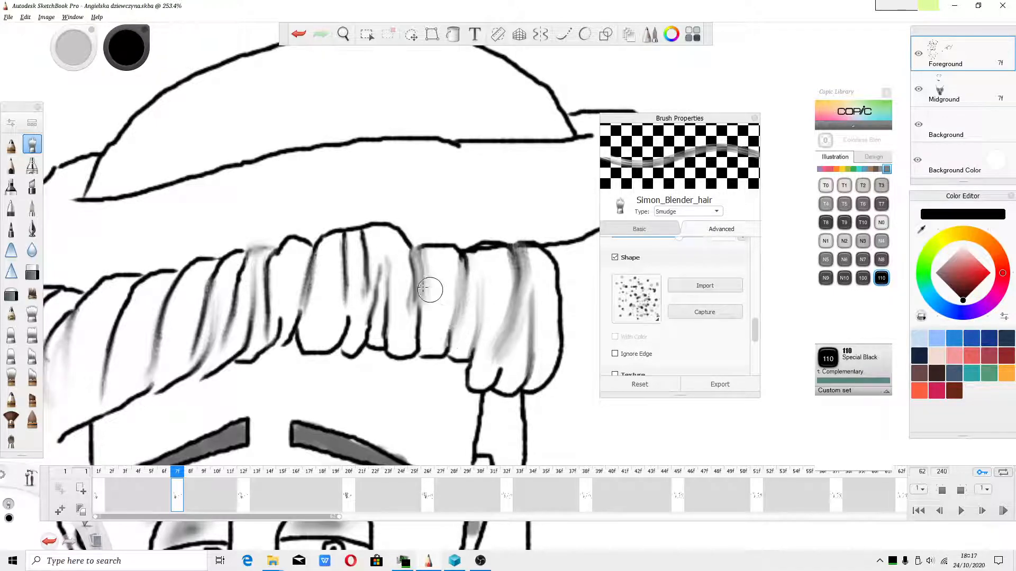
pyautogui.moveTo(431, 289); pyautogui.dragTo(378, 242)
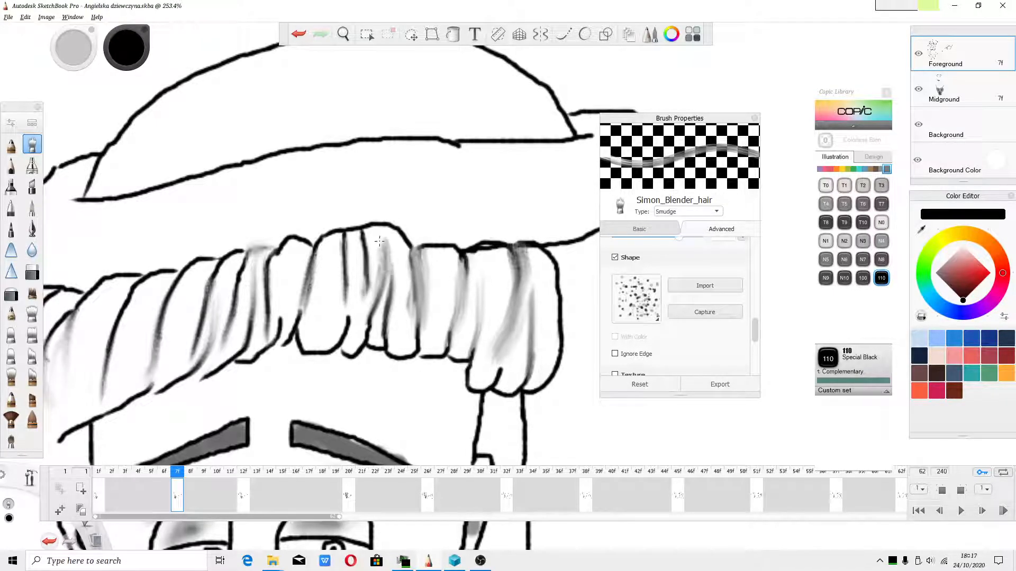
pyautogui.moveTo(378, 242); pyautogui.dragTo(341, 335)
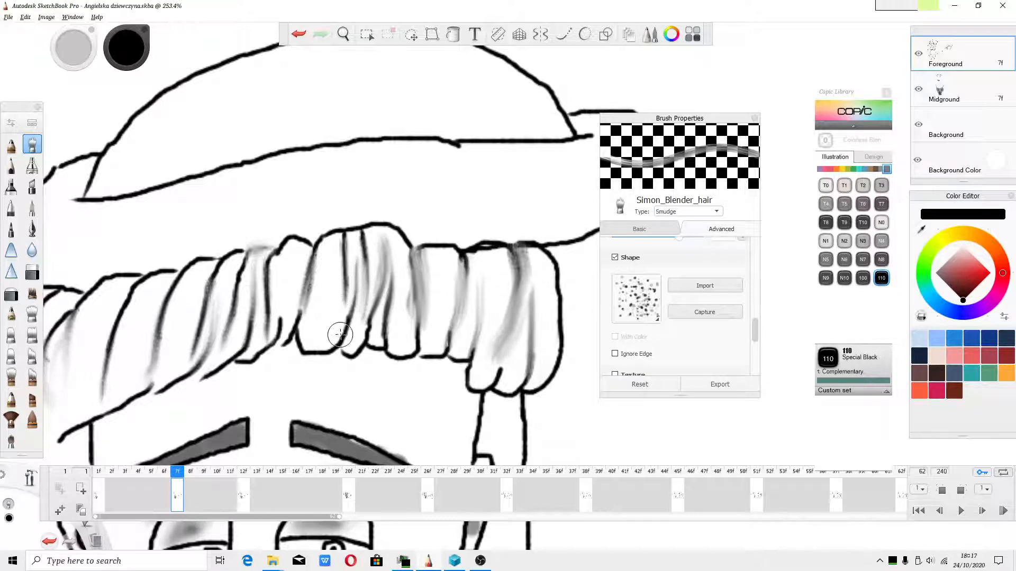
pyautogui.moveTo(341, 335); pyautogui.dragTo(282, 297)
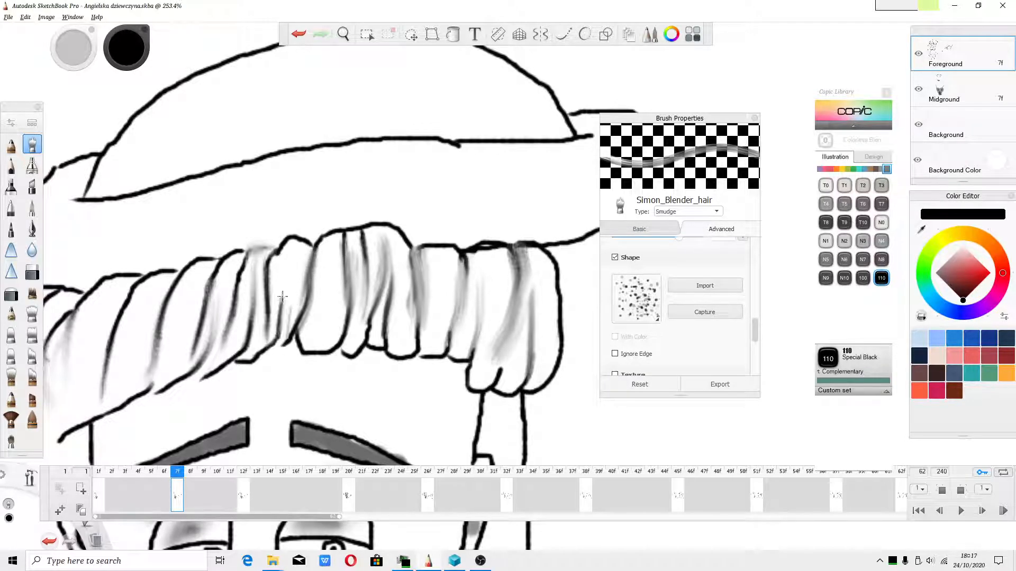
pyautogui.moveTo(282, 297); pyautogui.dragTo(230, 322)
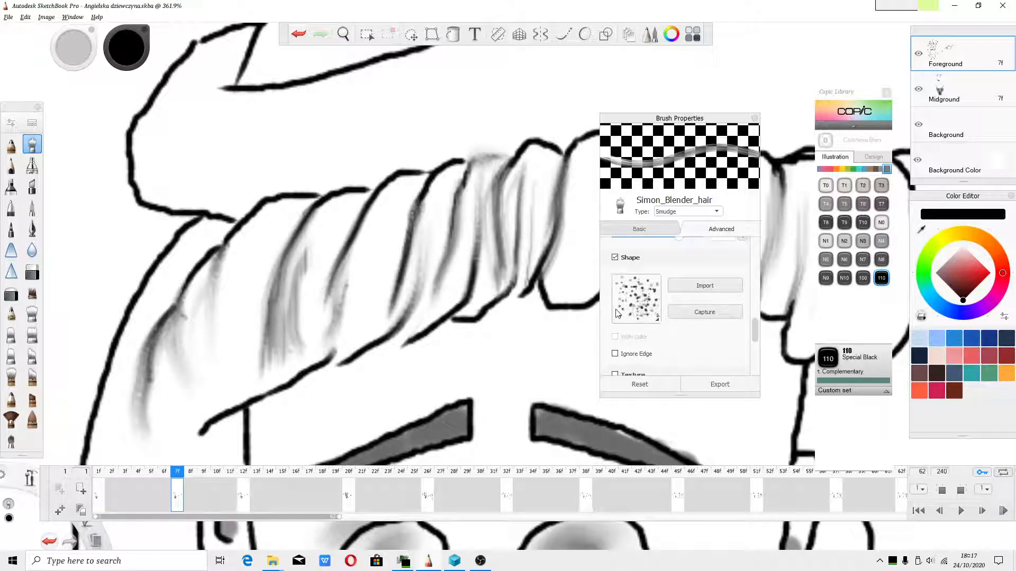
# Smudge the beanie with a cloud nib, then switch to a round speckled nib and texture.
pyautogui.click(636, 298)
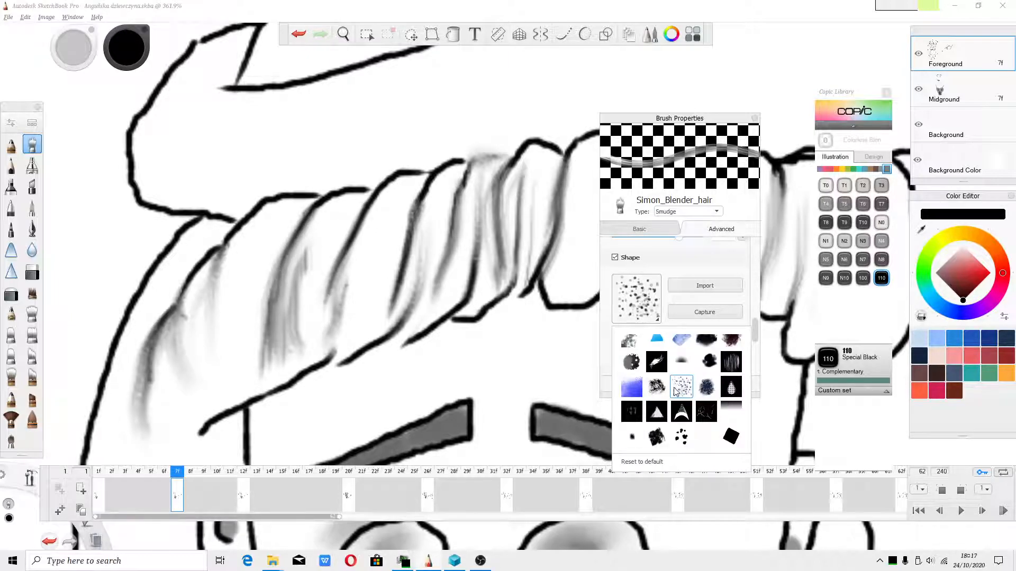
pyautogui.click(681, 387)
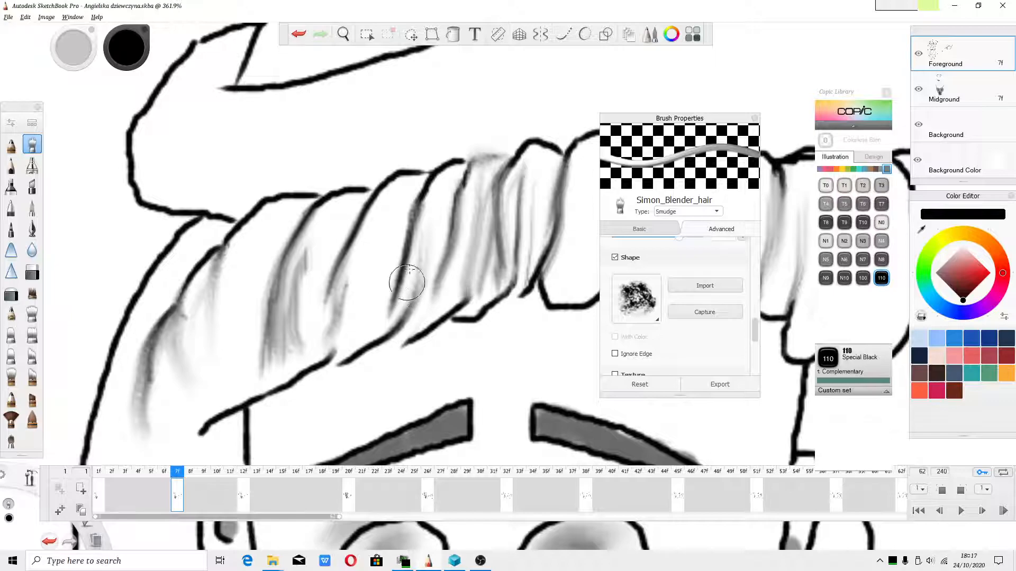
pyautogui.moveTo(406, 283); pyautogui.dragTo(515, 289)
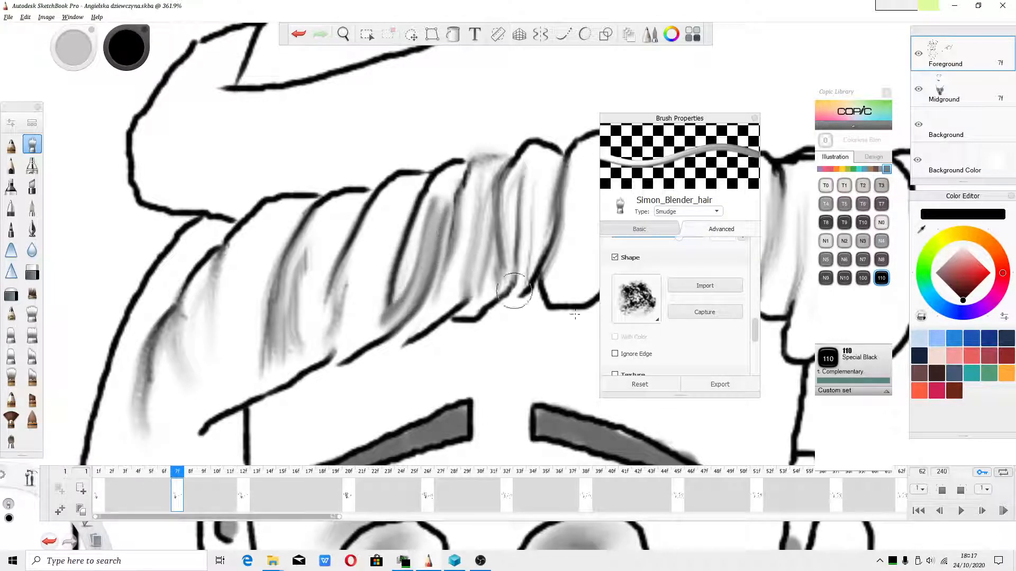
pyautogui.click(635, 298)
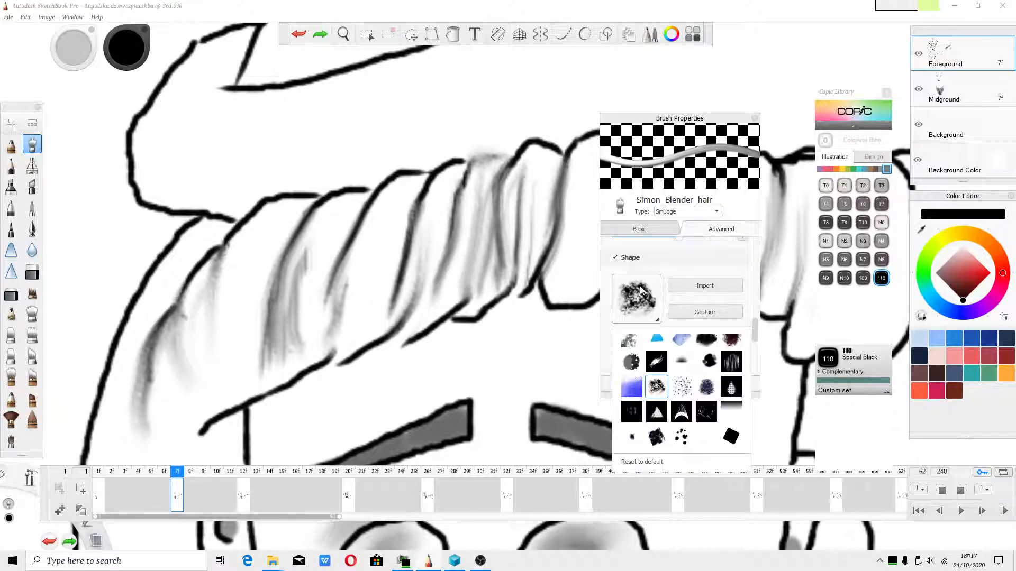
pyautogui.click(630, 387)
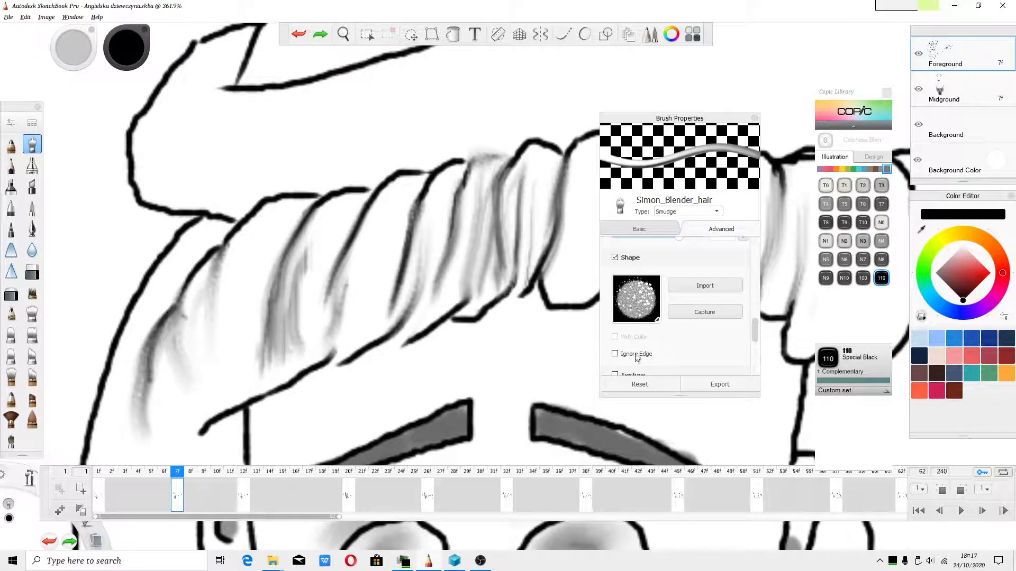
pyautogui.scroll(-3)
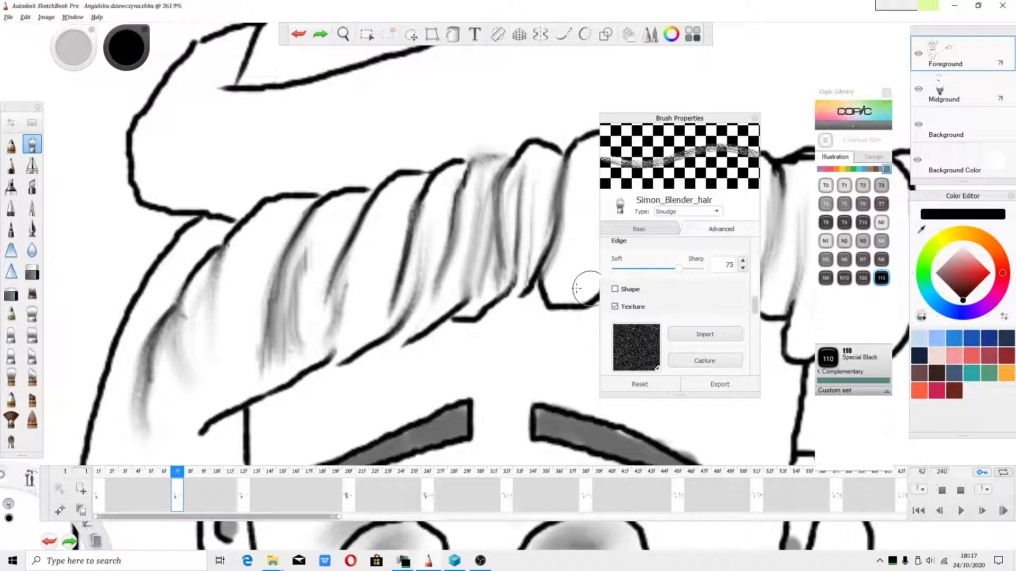
# Re-enable Shape with the streaky hair-strand nib and smudge fine strands into the hair.
pyautogui.moveTo(583, 289); pyautogui.dragTo(356, 332)
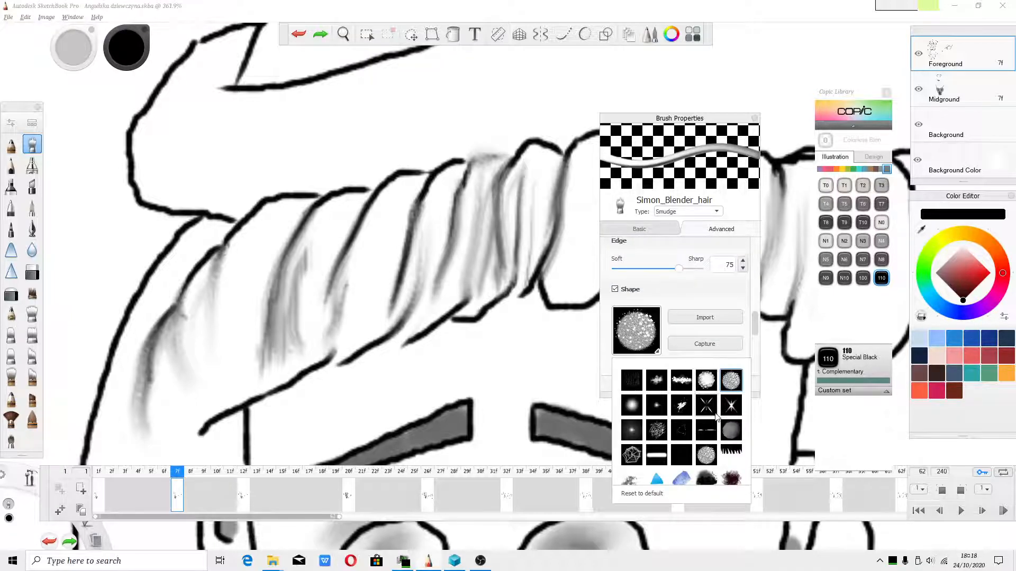
pyautogui.click(730, 380)
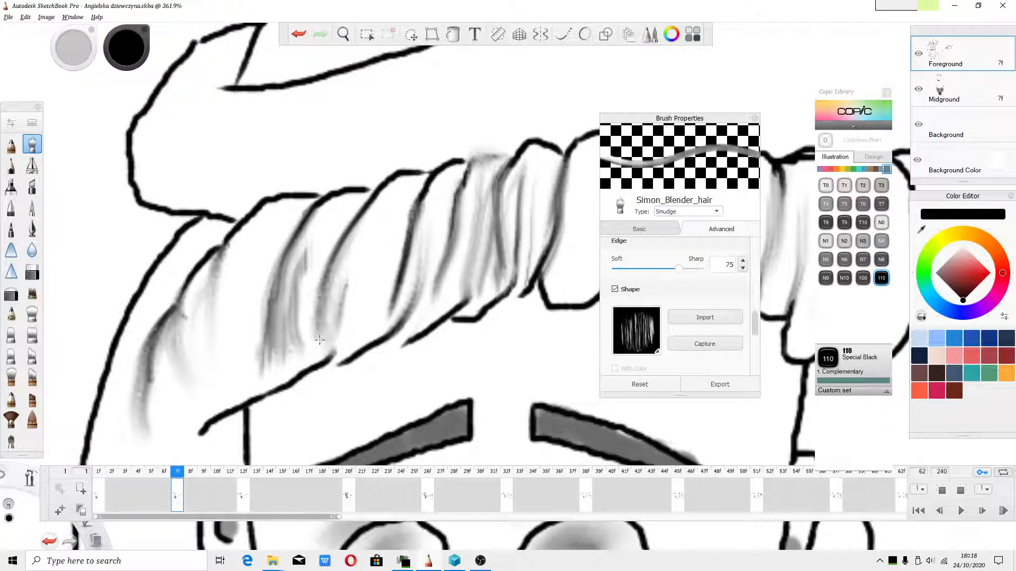
pyautogui.moveTo(317, 340); pyautogui.dragTo(200, 374)
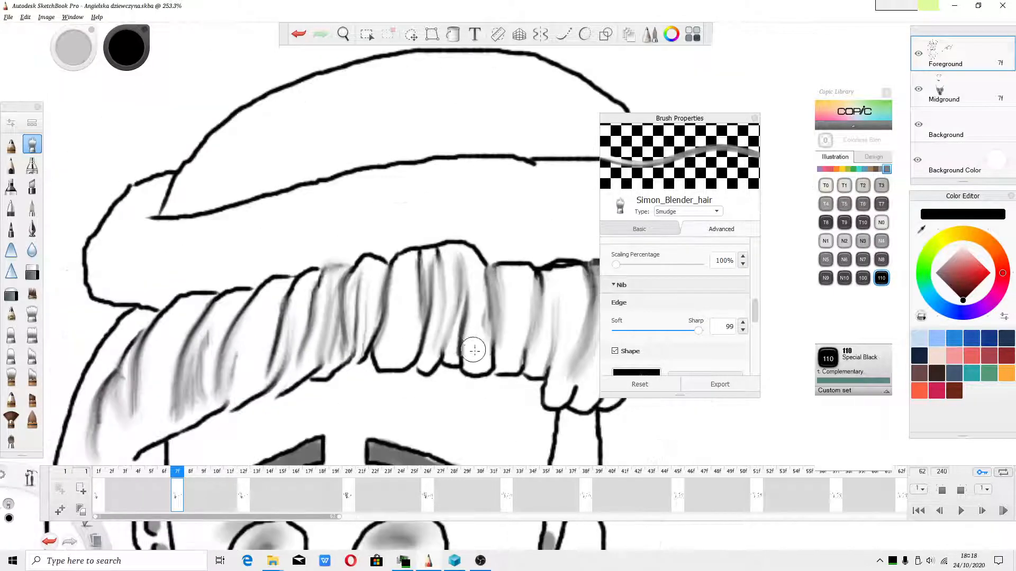
# Smudge strands up a beanie fold and across its top with edge 99.
pyautogui.moveTo(473, 350); pyautogui.dragTo(467, 259)
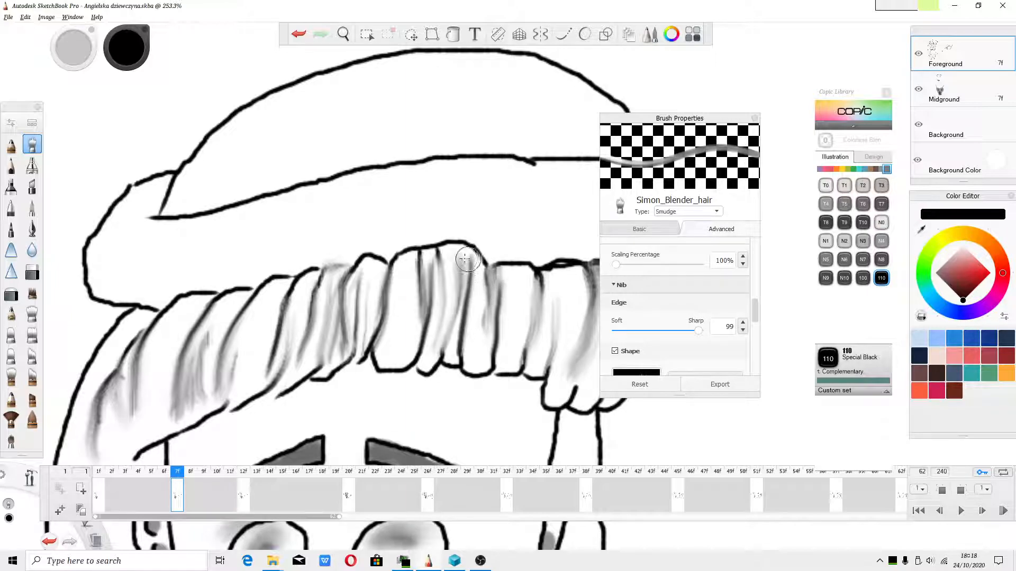
pyautogui.moveTo(467, 259); pyautogui.dragTo(398, 282)
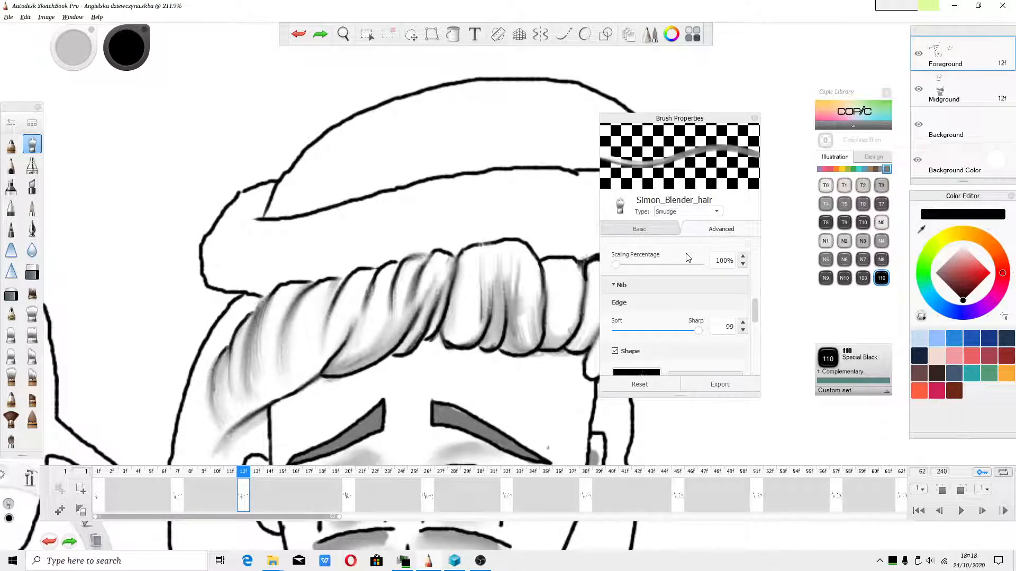
# Set Flow with Heavy Pressure to 24% and smudge strands into the beanie's top.
pyautogui.click(639, 228)
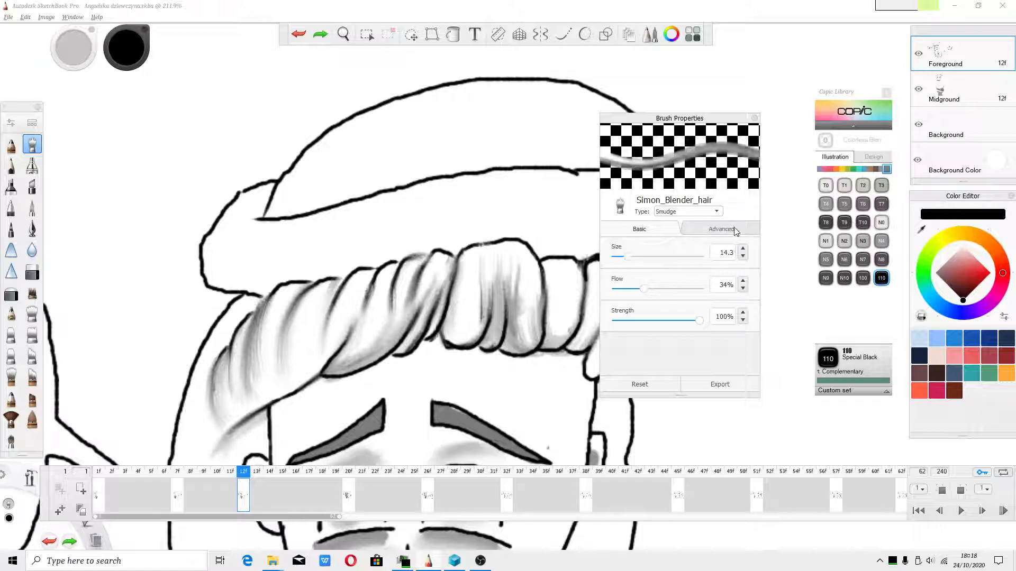
pyautogui.click(721, 229)
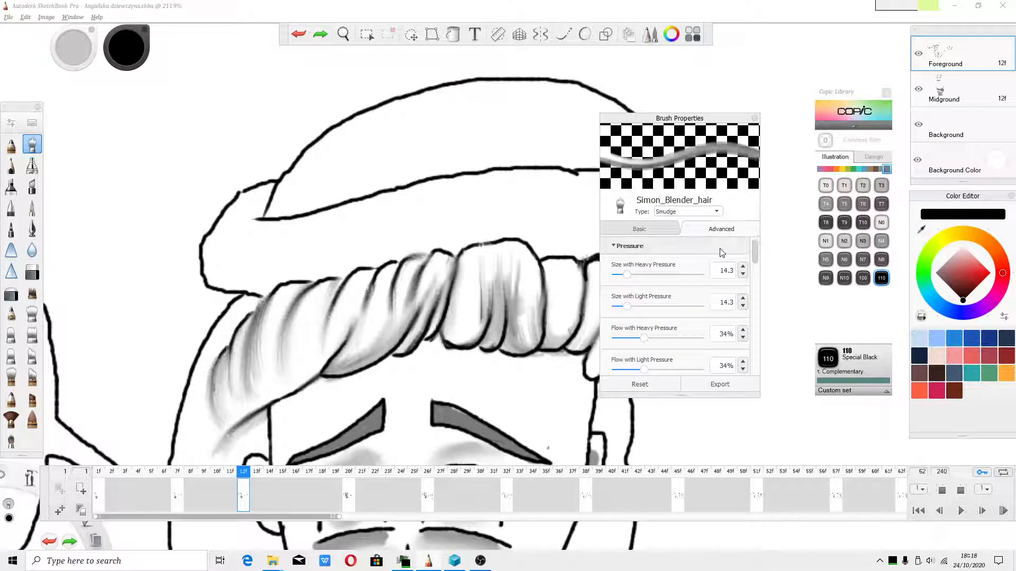
pyautogui.moveTo(644, 339); pyautogui.dragTo(655, 339)
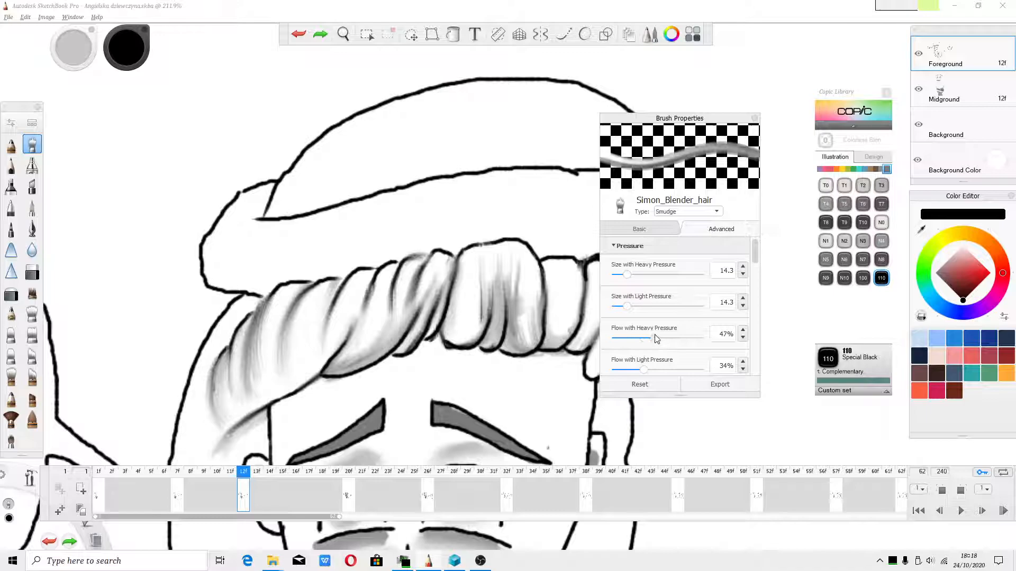
pyautogui.moveTo(644, 337); pyautogui.dragTo(609, 337)
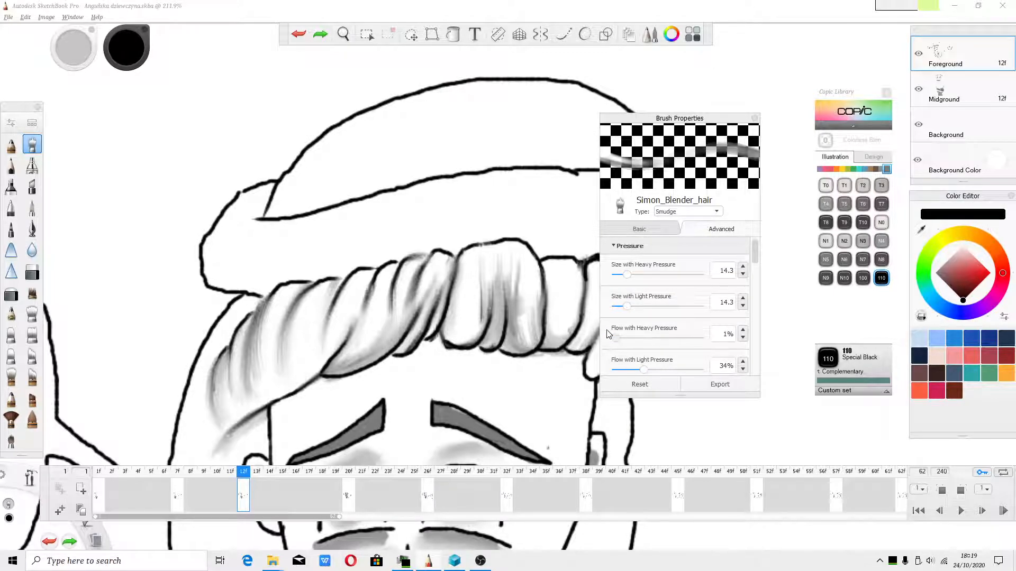
pyautogui.moveTo(612, 334); pyautogui.dragTo(642, 334)
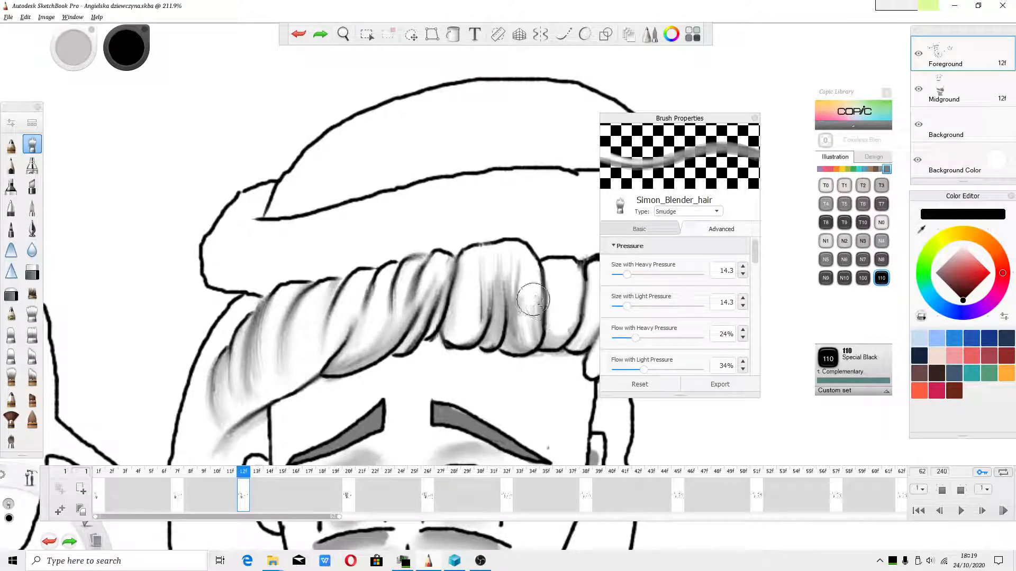
pyautogui.moveTo(532, 301); pyautogui.dragTo(492, 256)
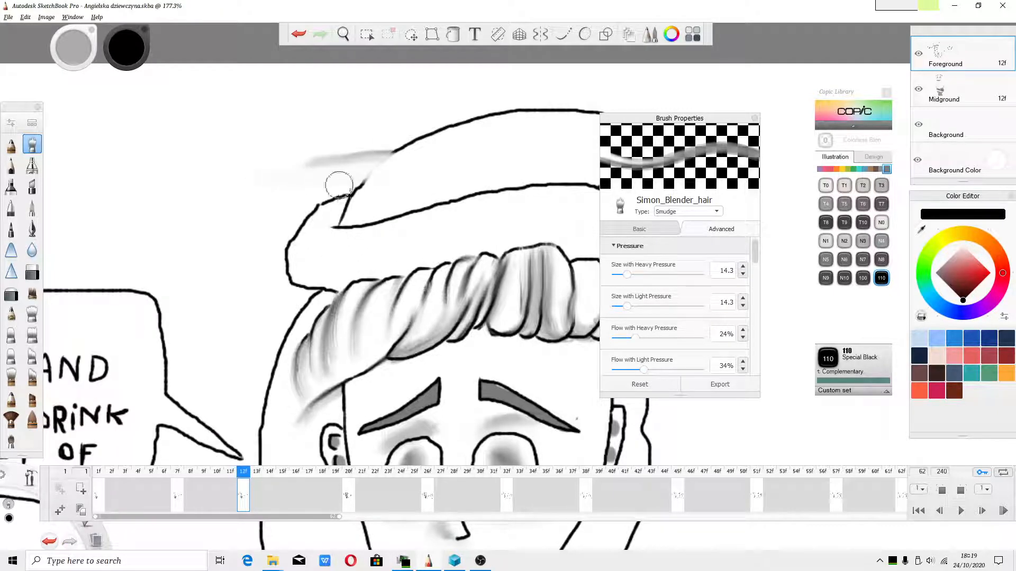
# Set the hair brush rotation to 50° and smudge angled strands across the fringe.
pyautogui.scroll(-3)
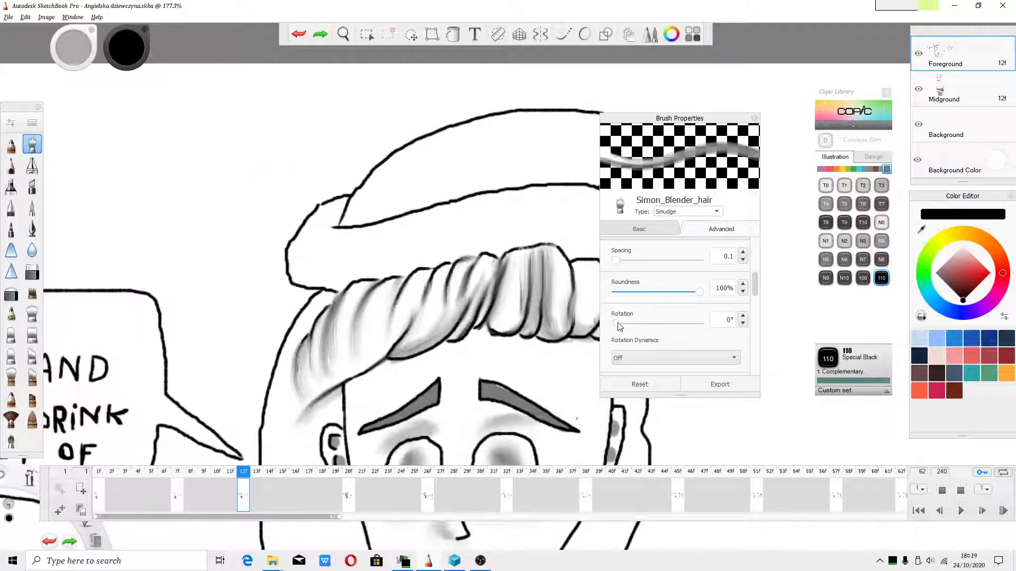
pyautogui.moveTo(615, 324); pyautogui.dragTo(627, 324)
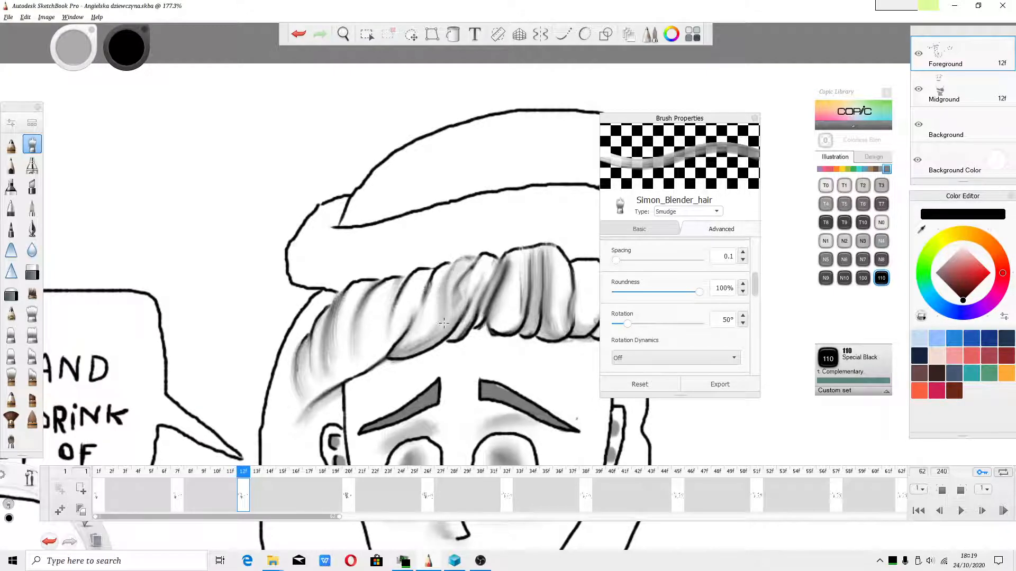
pyautogui.click(638, 229)
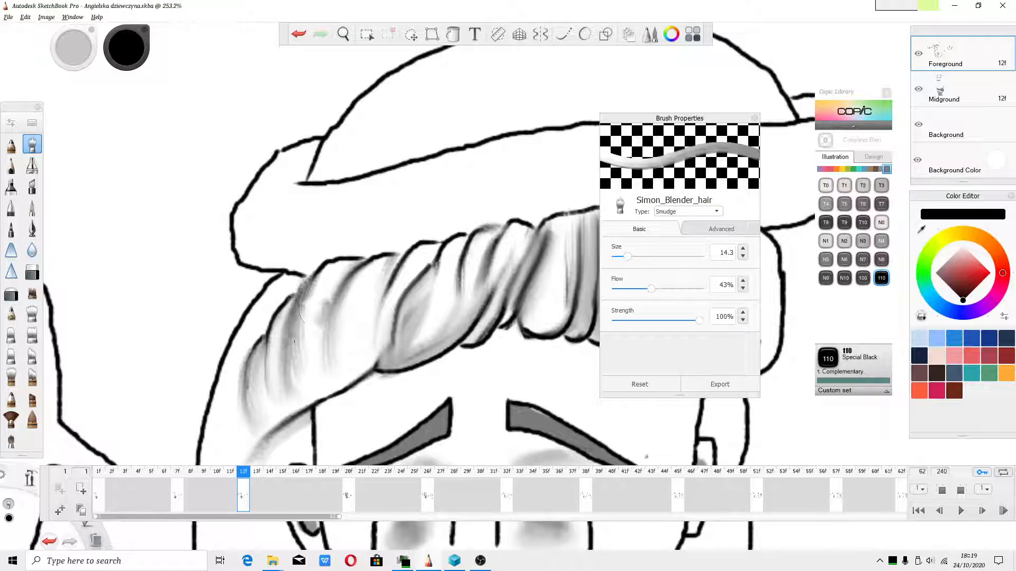
pyautogui.moveTo(356, 292); pyautogui.dragTo(311, 343)
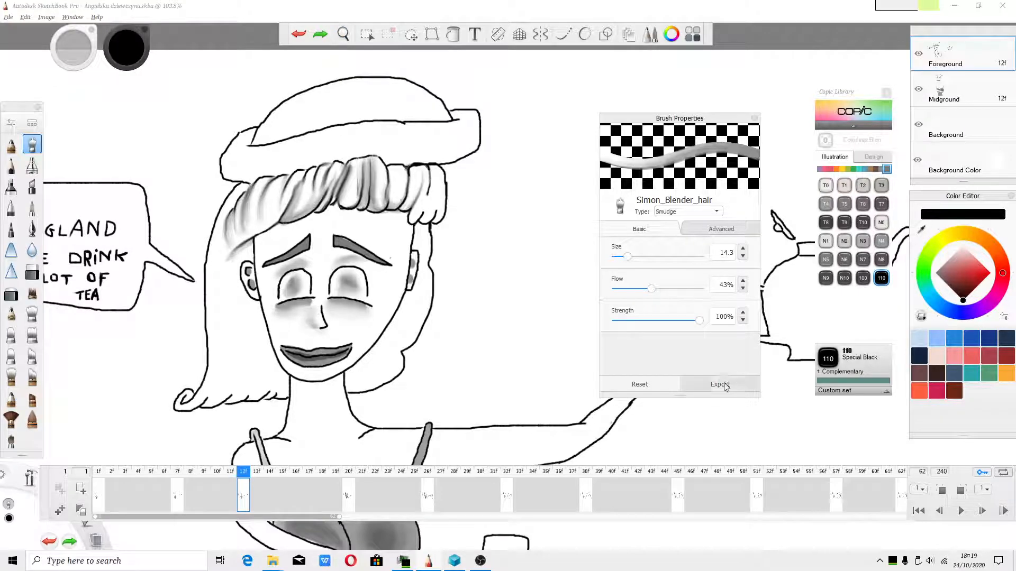
# Export the custom smudge brush as hair smudge brush.skbrushes into the my brushes folder.
pyautogui.click(720, 384)
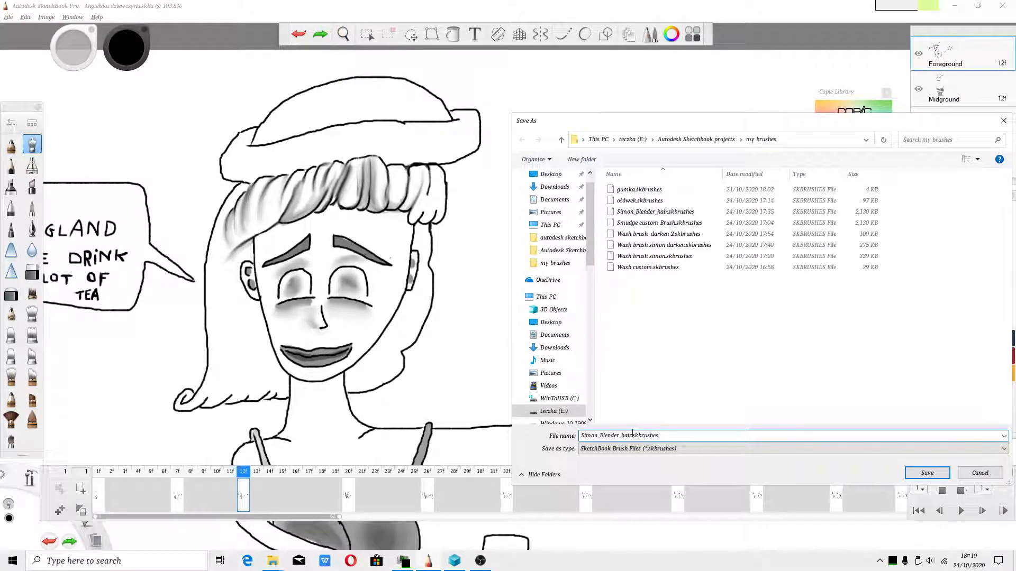
pyautogui.write('hair.skbrushes')
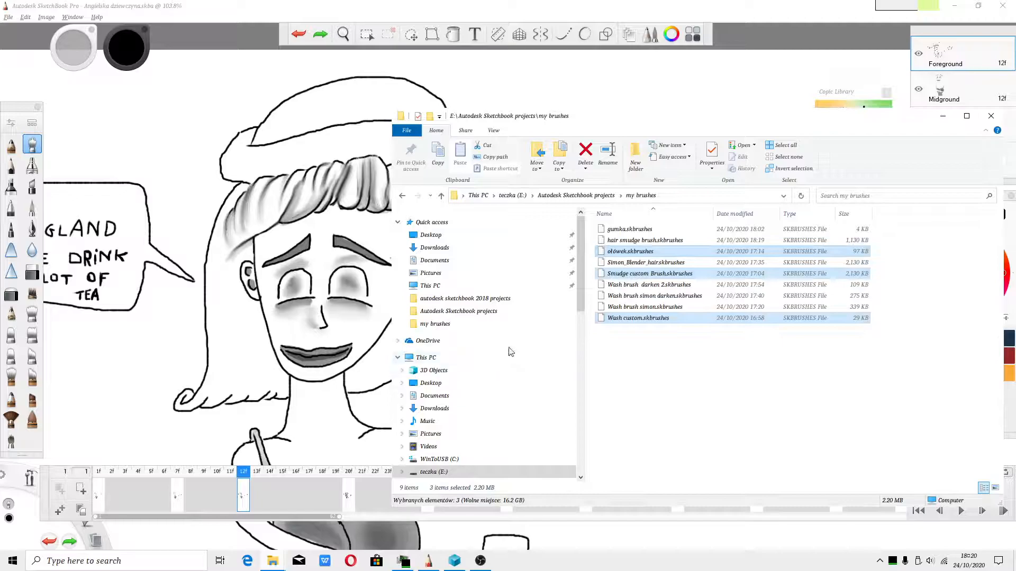
# Browse from drive C: to Program Files > Autodesk > Autodesk SketchBook Pro 2021.
pyautogui.click(786, 145)
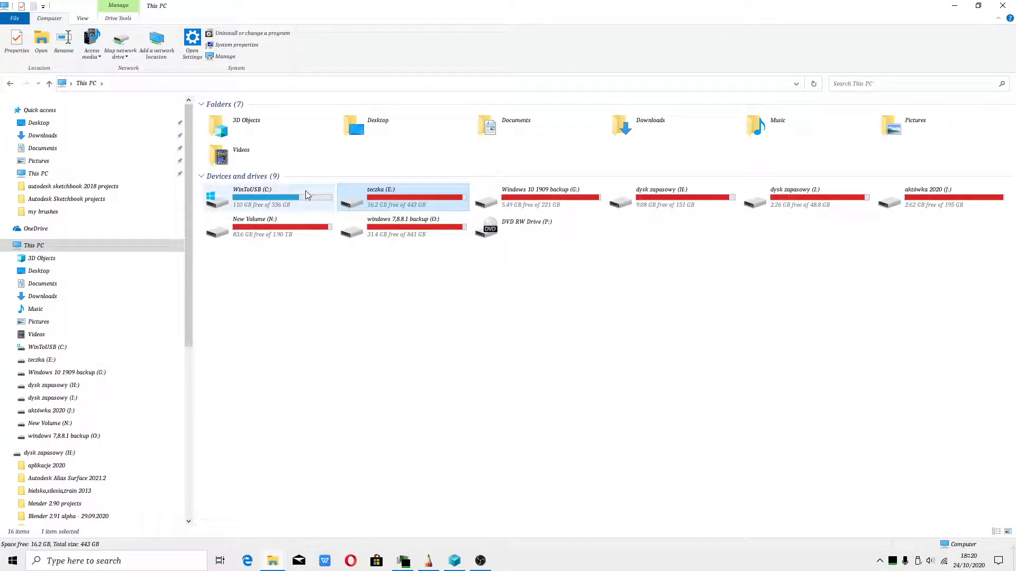
pyautogui.doubleClick(282, 194)
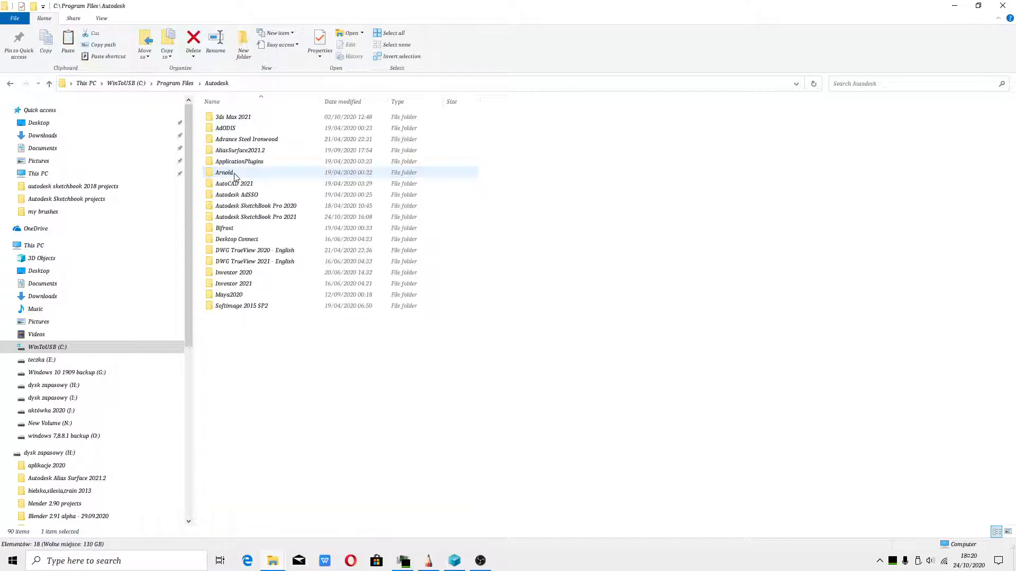
pyautogui.doubleClick(255, 216)
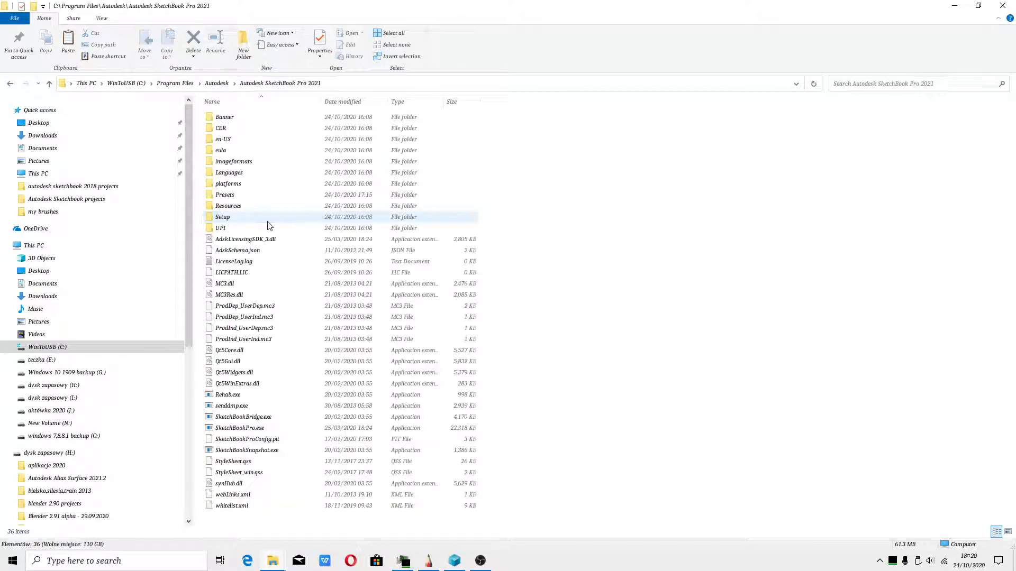
pyautogui.doubleClick(225, 194)
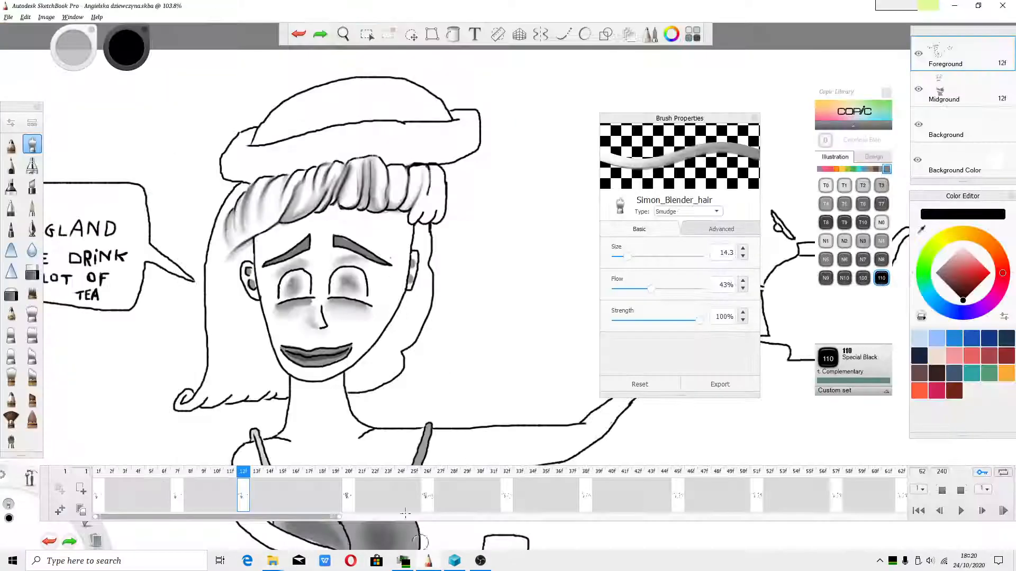
# On frame 1, smudge fringe strands while lowering flow to 29% and rotation to 0°.
pyautogui.click(177, 493)
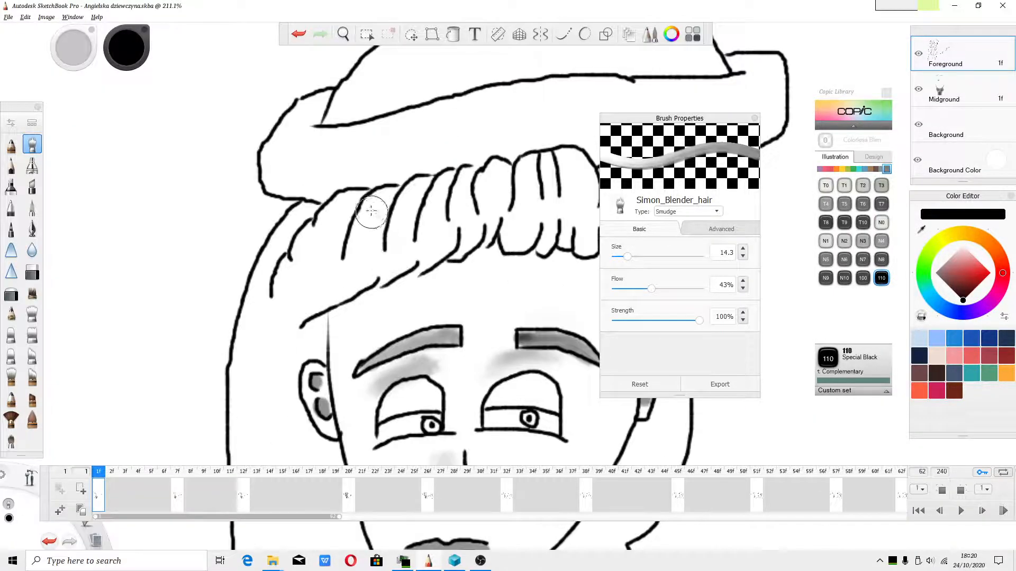
pyautogui.moveTo(372, 211); pyautogui.dragTo(371, 256)
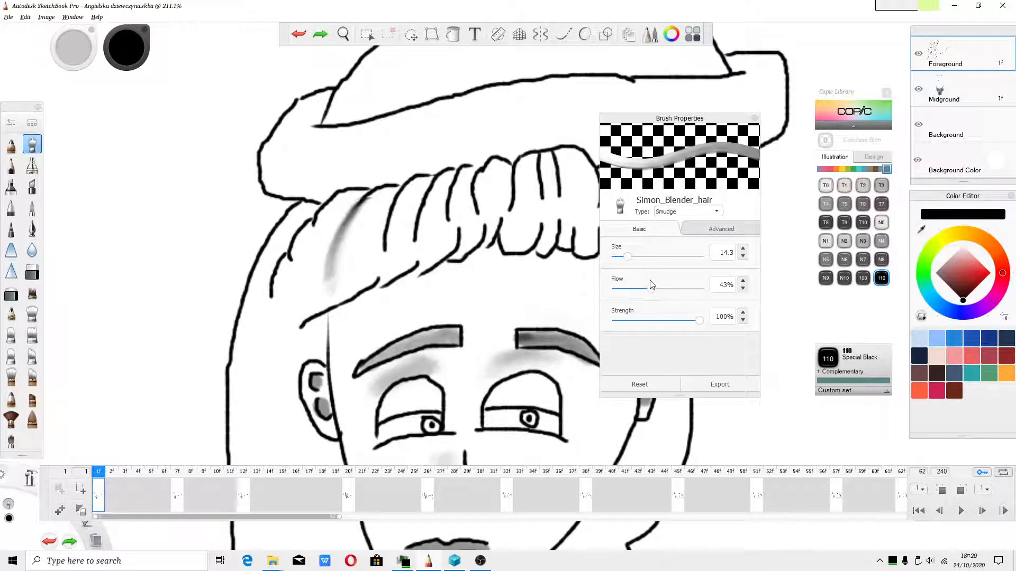
pyautogui.moveTo(648, 284); pyautogui.dragTo(640, 284)
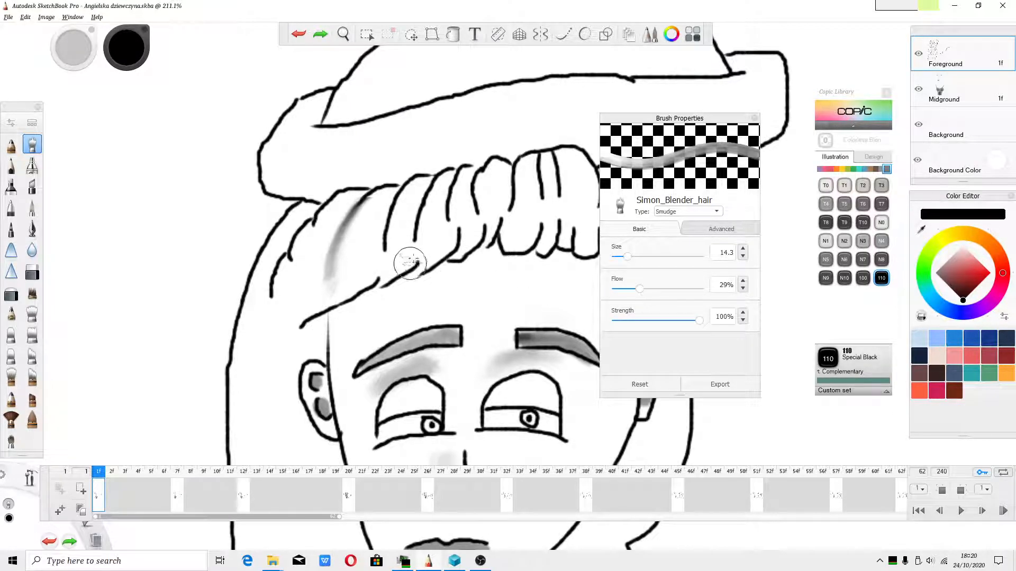
pyautogui.moveTo(409, 264); pyautogui.dragTo(382, 230)
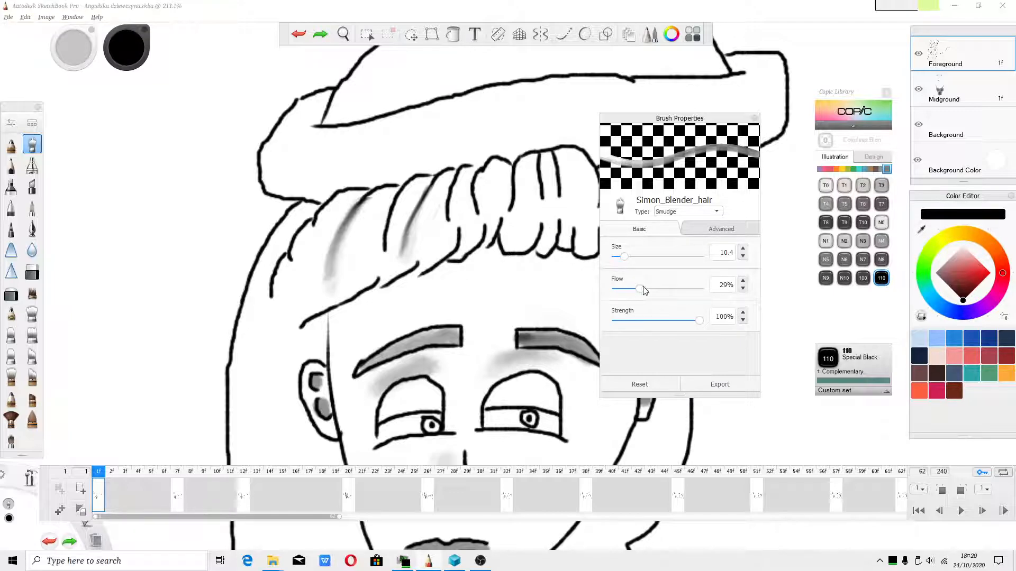
pyautogui.click(722, 229)
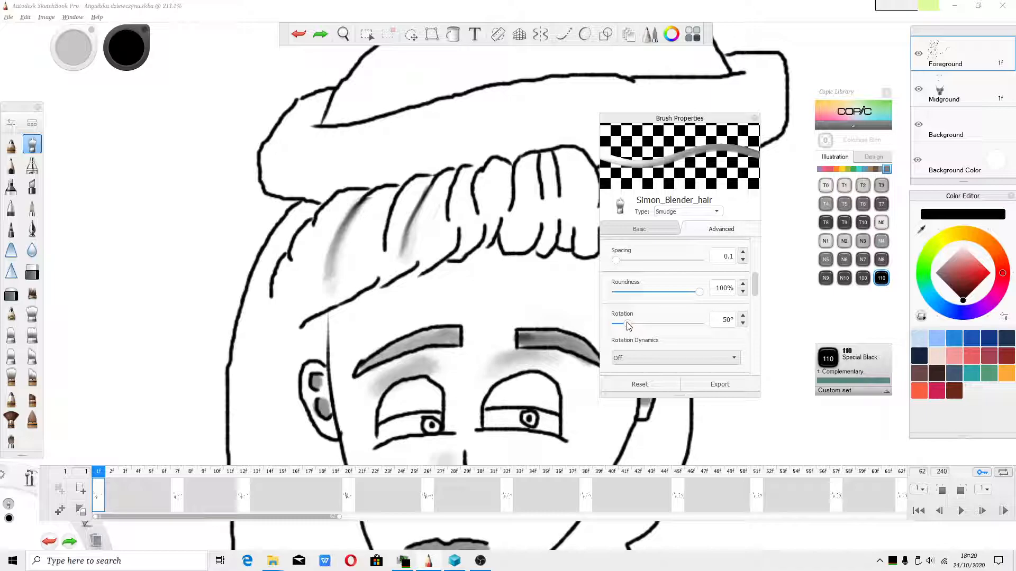
pyautogui.moveTo(617, 323); pyautogui.dragTo(615, 323)
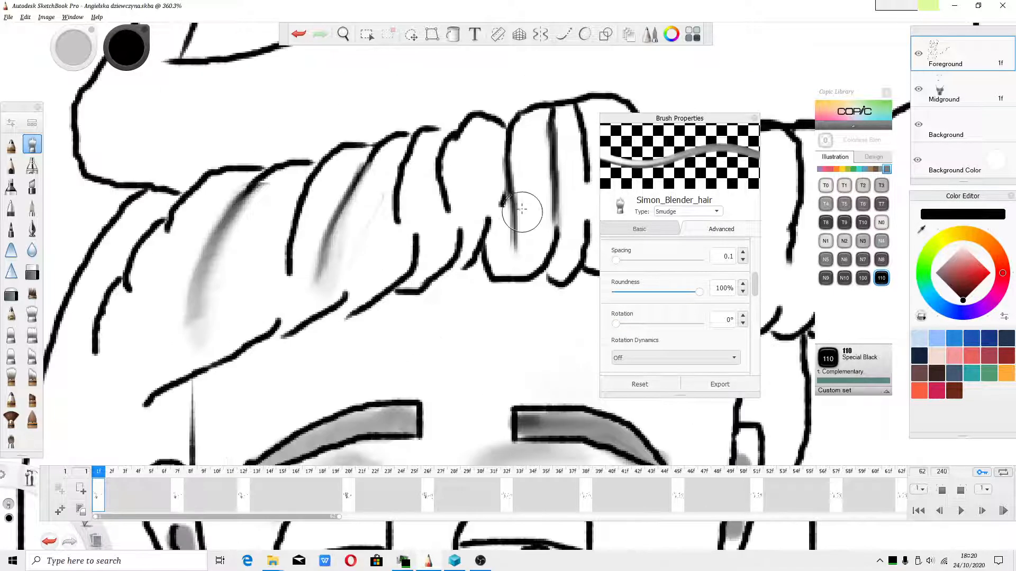
# Raise the smudge brush flow to 93% and streak strands into the middle fringe roll.
pyautogui.scroll(-3)
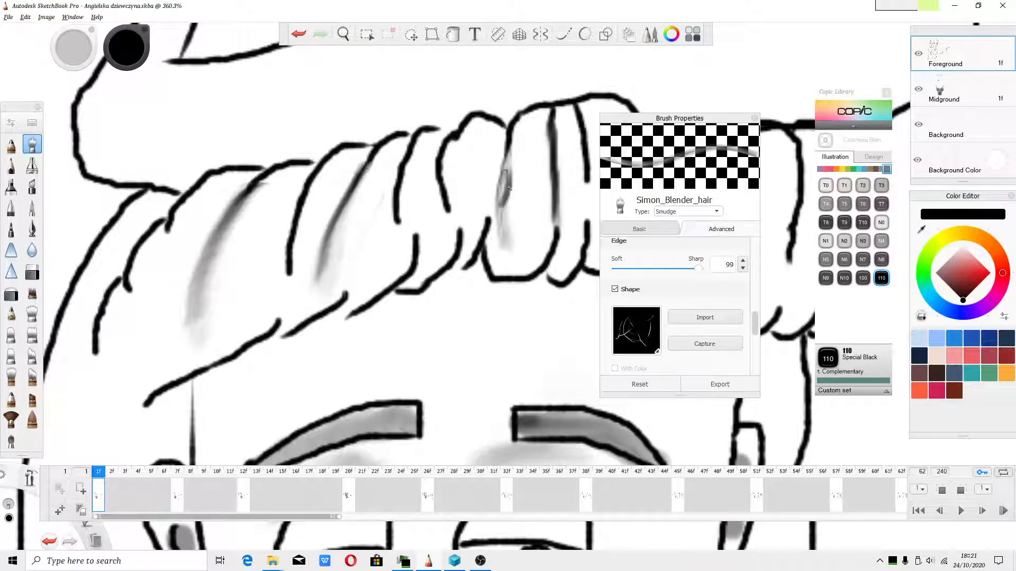
pyautogui.click(639, 228)
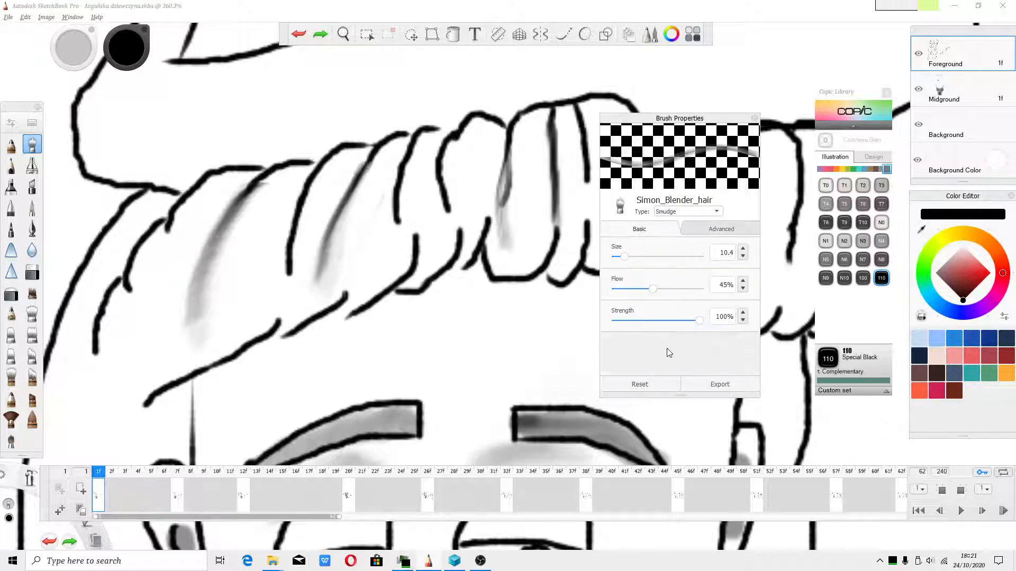
pyautogui.moveTo(652, 289); pyautogui.dragTo(664, 289)
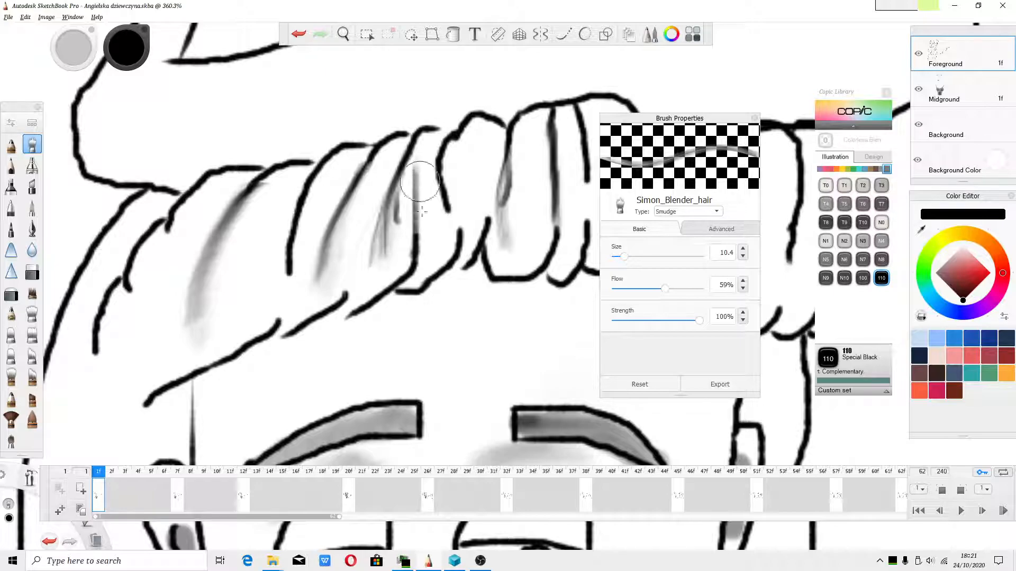
pyautogui.moveTo(421, 181); pyautogui.dragTo(288, 249)
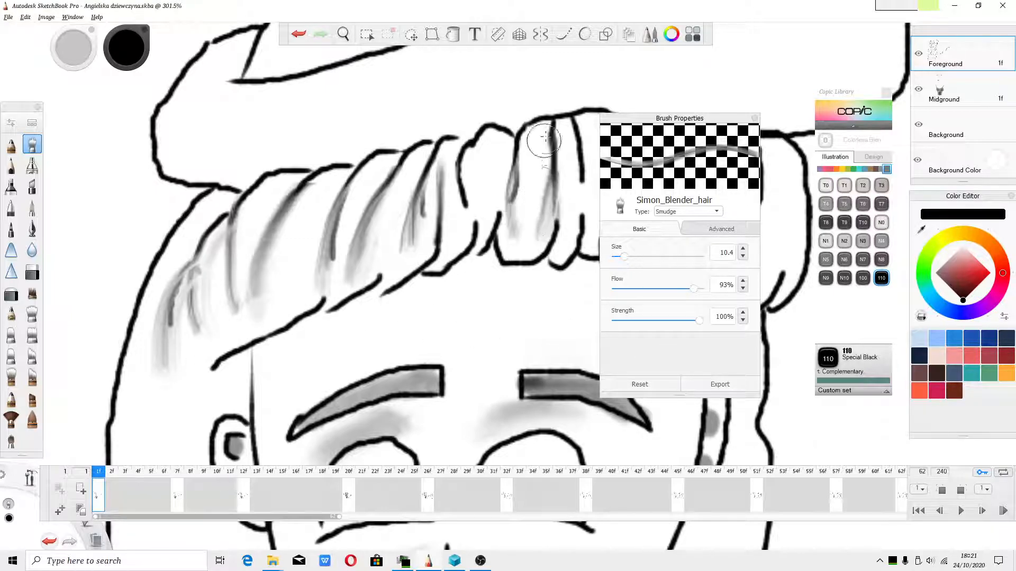
# Smudge strands over the right, middle, lower-edge and left fringe rolls of frame 1.
pyautogui.moveTo(544, 140); pyautogui.dragTo(511, 214)
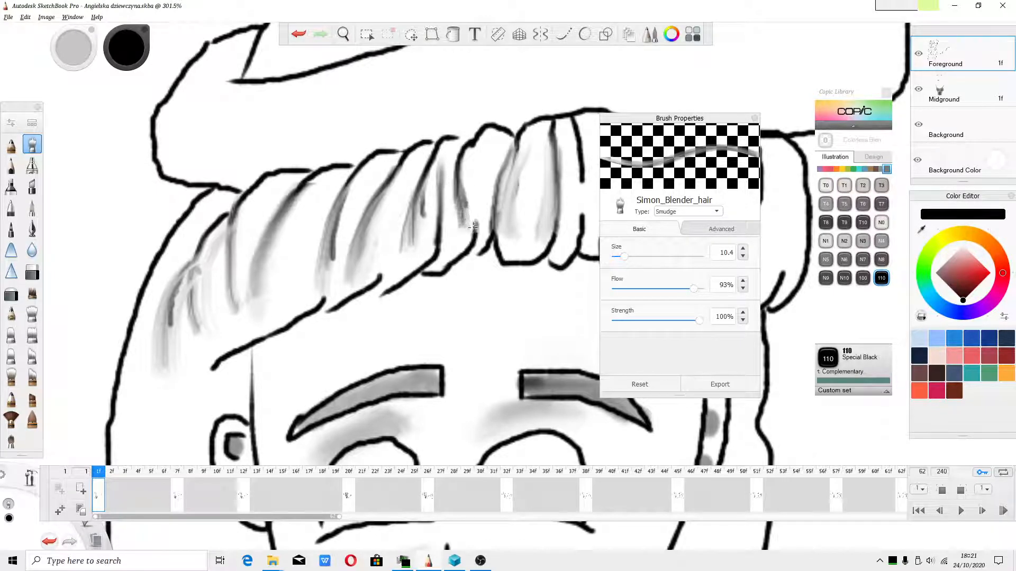
pyautogui.moveTo(453, 227); pyautogui.dragTo(408, 266)
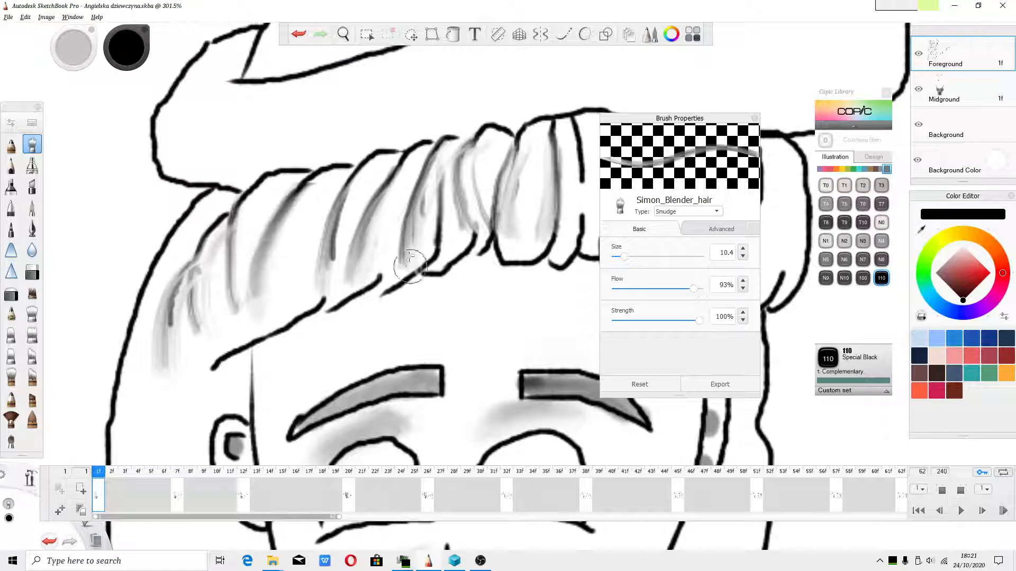
pyautogui.moveTo(411, 265); pyautogui.dragTo(327, 308)
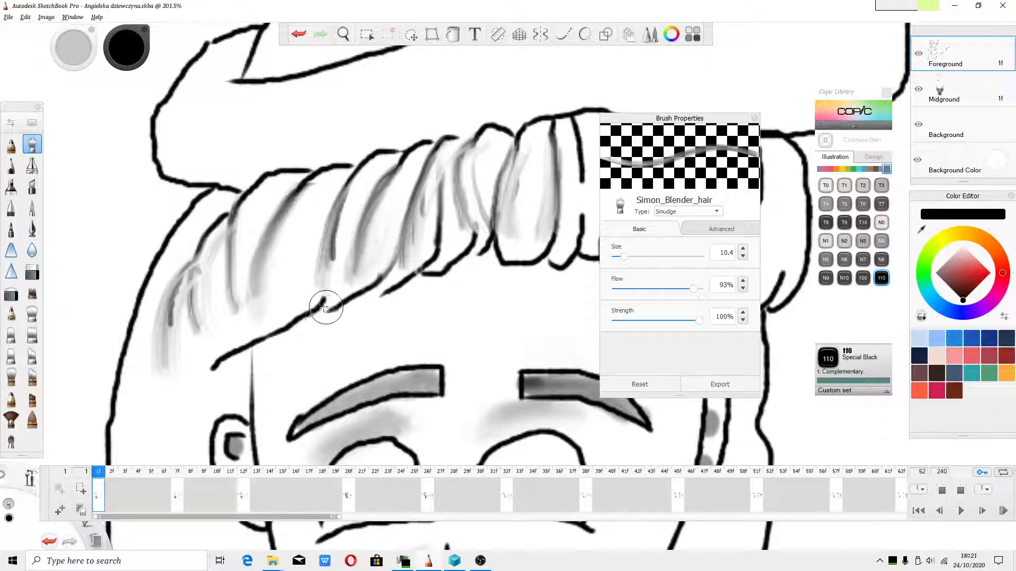
pyautogui.moveTo(324, 308); pyautogui.dragTo(227, 373)
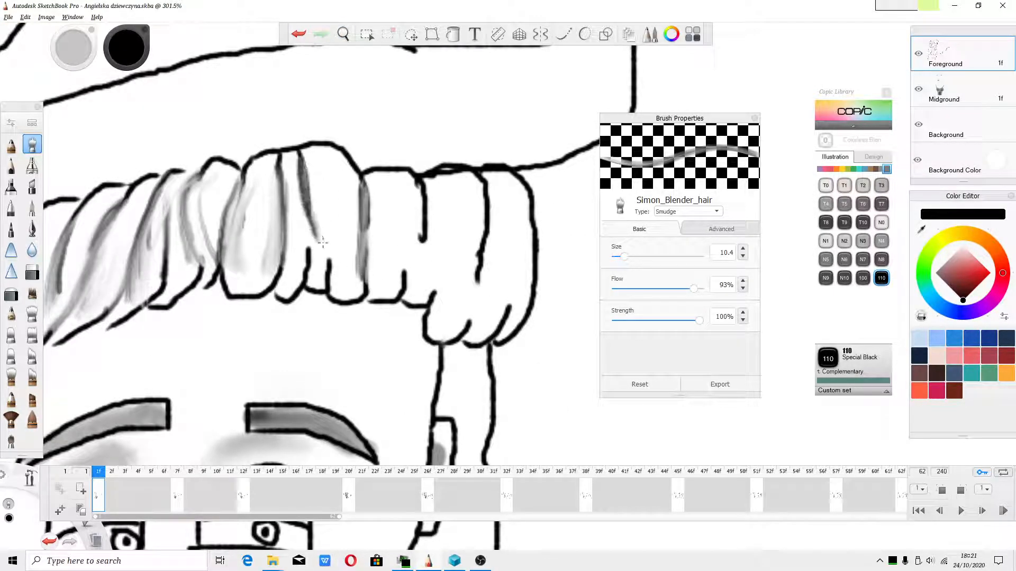
pyautogui.moveTo(318, 243); pyautogui.dragTo(424, 253)
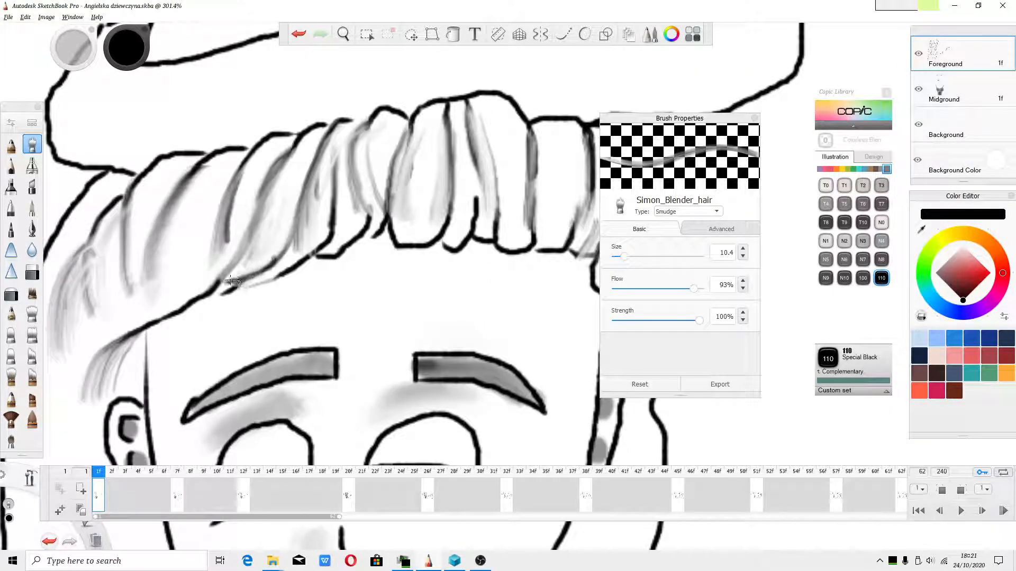
pyautogui.moveTo(221, 285); pyautogui.dragTo(350, 175)
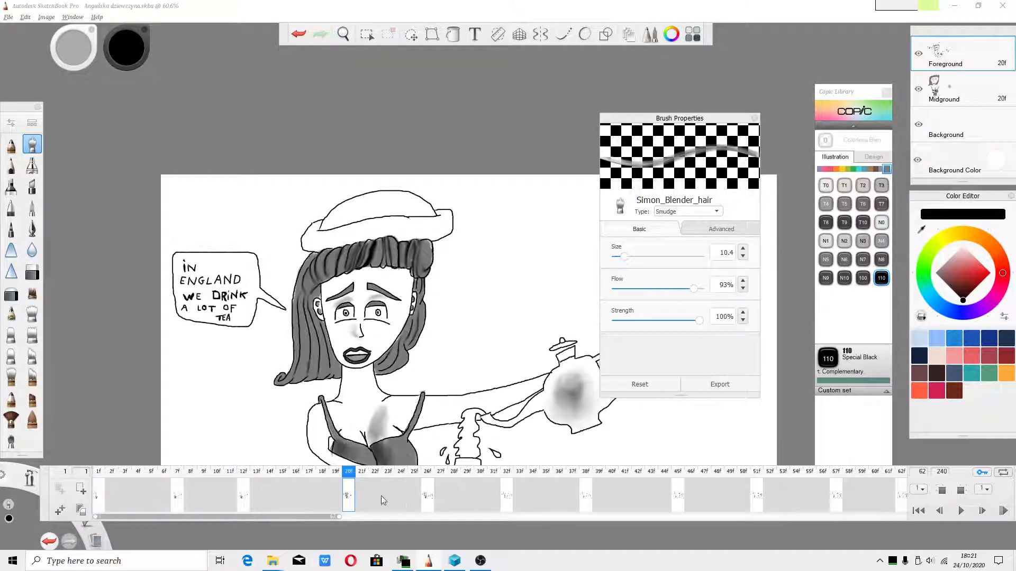
# Review a later animation frame, return to frame 1, and bring up the File menu.
pyautogui.click(518, 471)
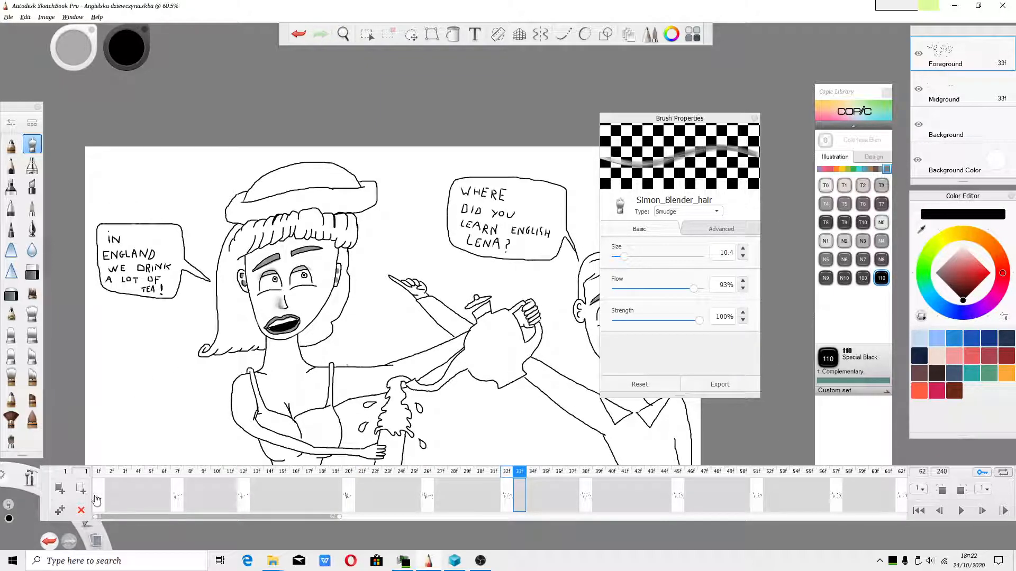
pyautogui.click(8, 17)
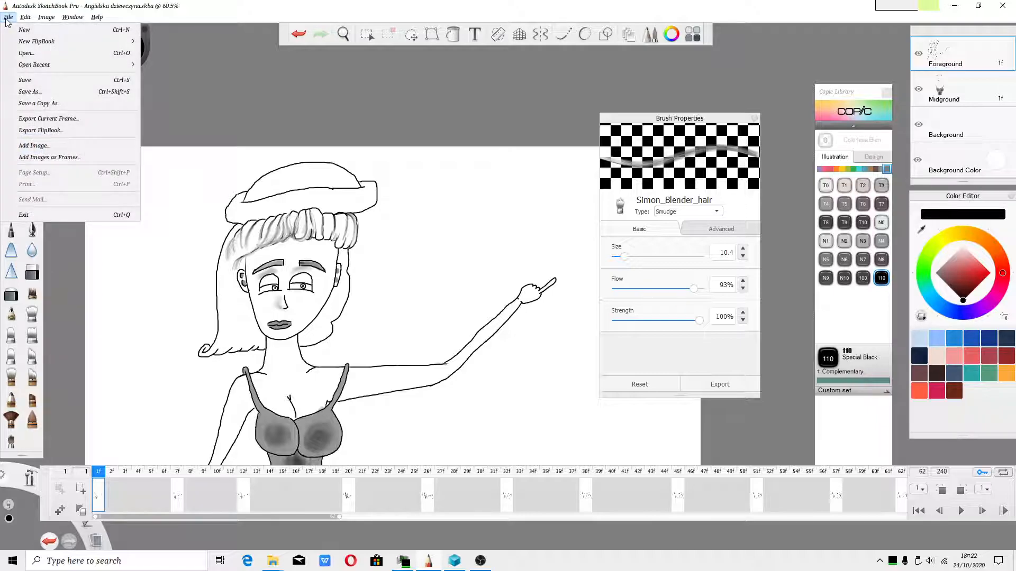
pyautogui.click(25, 79)
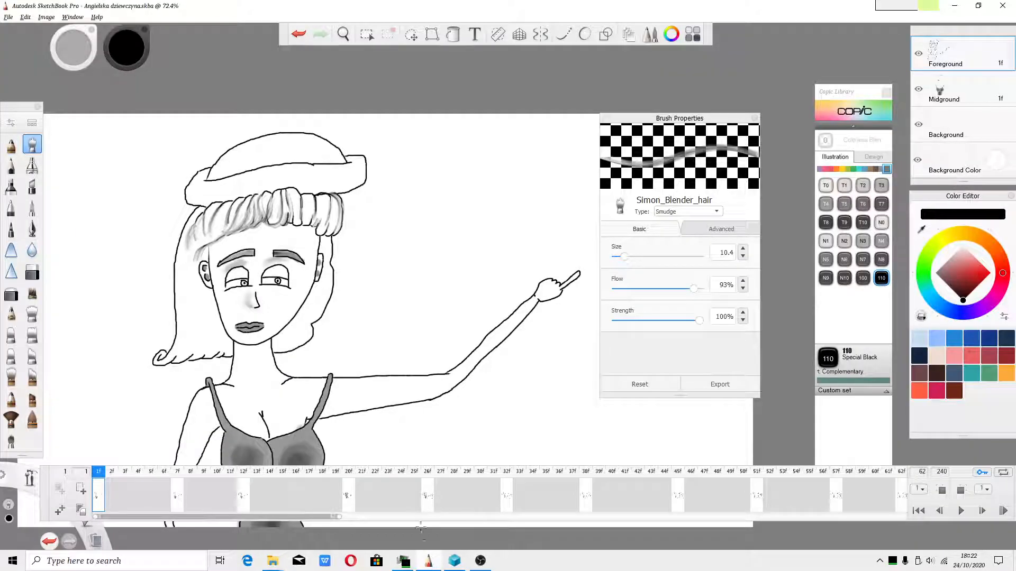
pyautogui.click(8, 17)
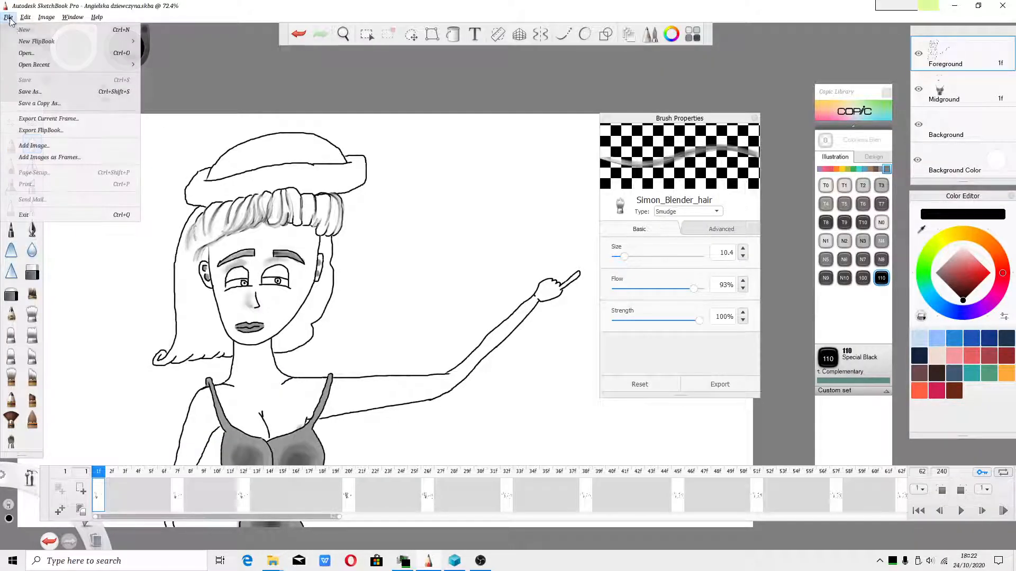
# Save over ruska kobieta.skba, confirming replacement, then select the Wash brush simon darken.
pyautogui.click(30, 92)
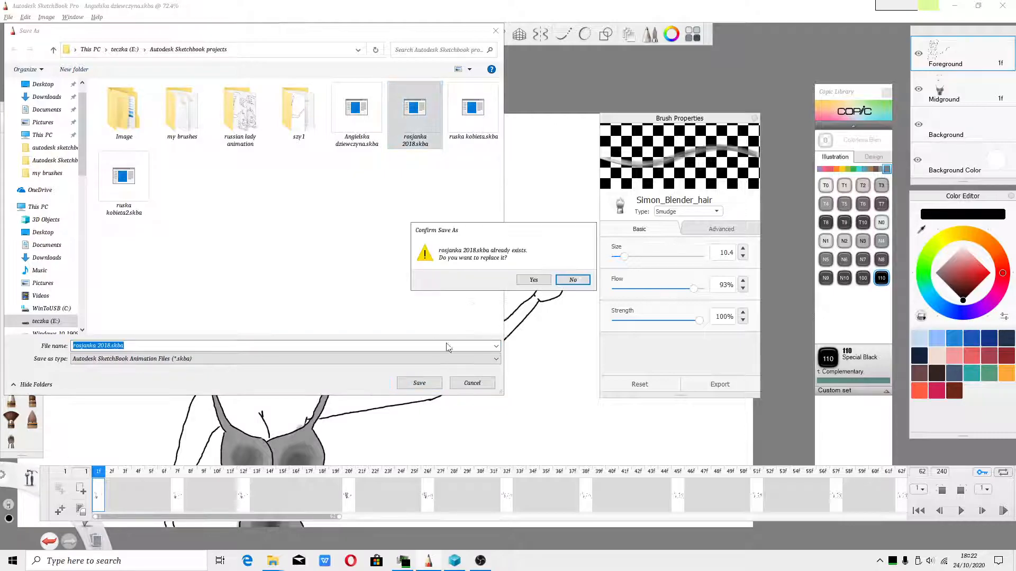
pyautogui.click(533, 280)
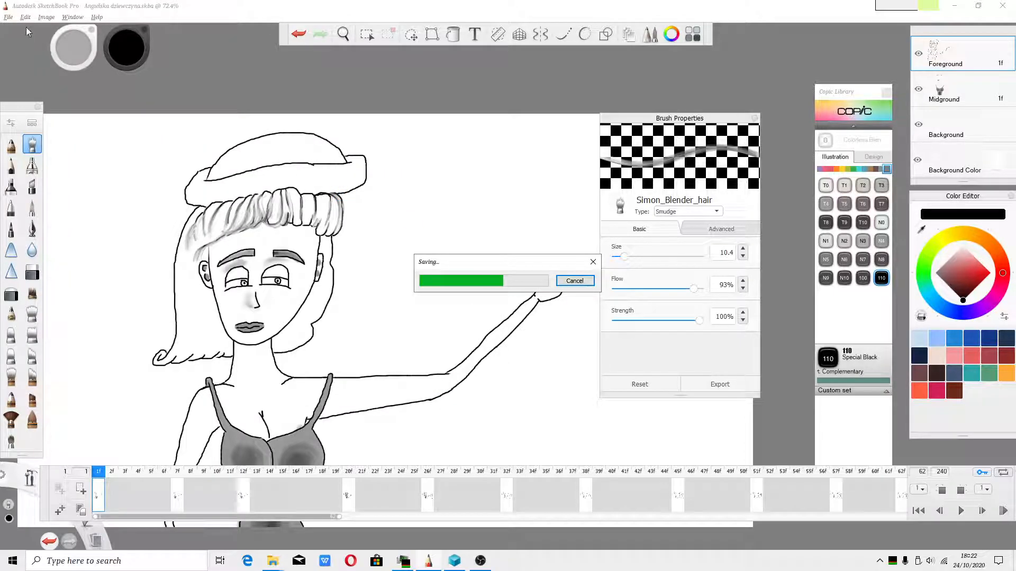
pyautogui.click(9, 16)
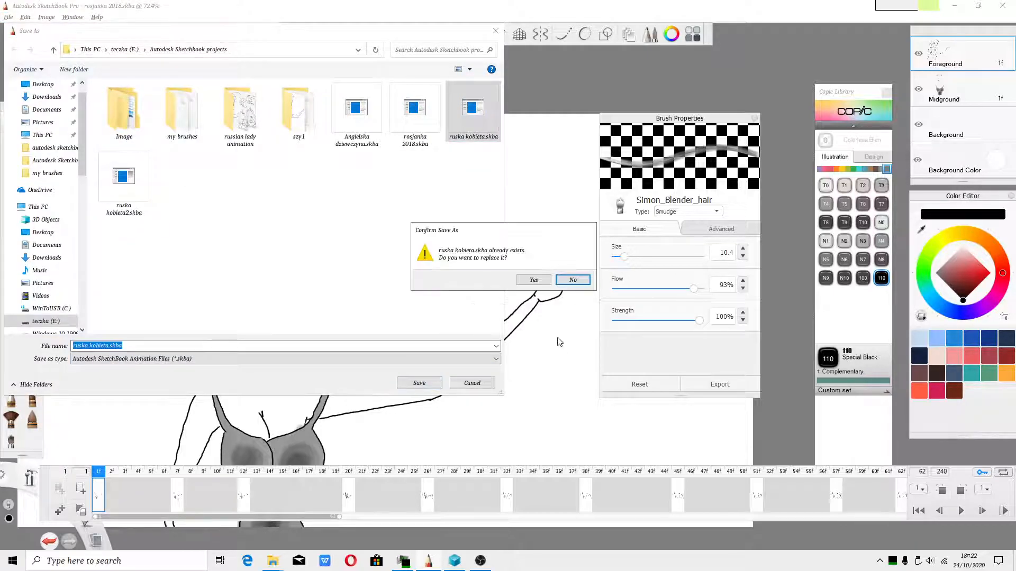
pyautogui.click(533, 279)
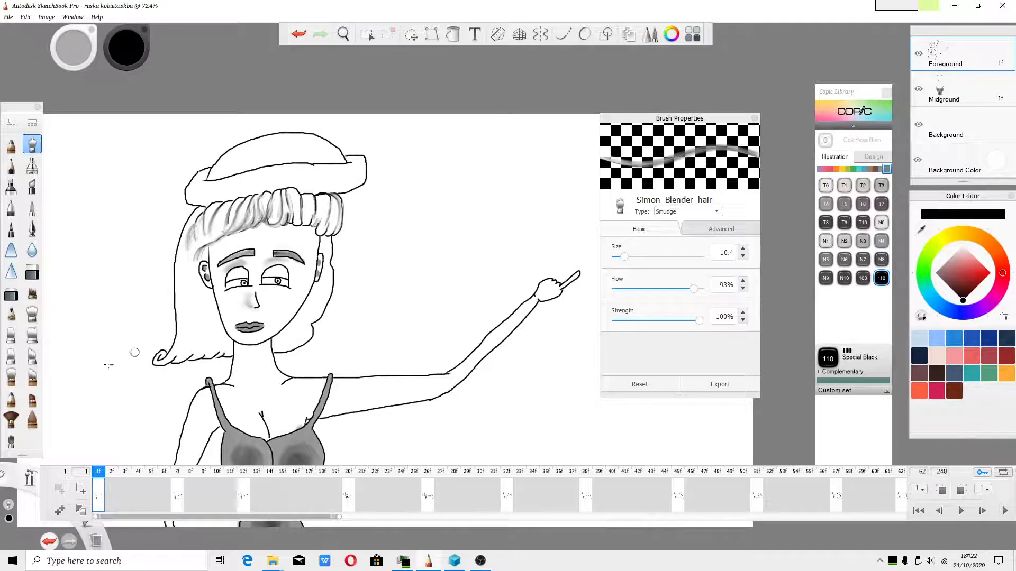
pyautogui.click(11, 376)
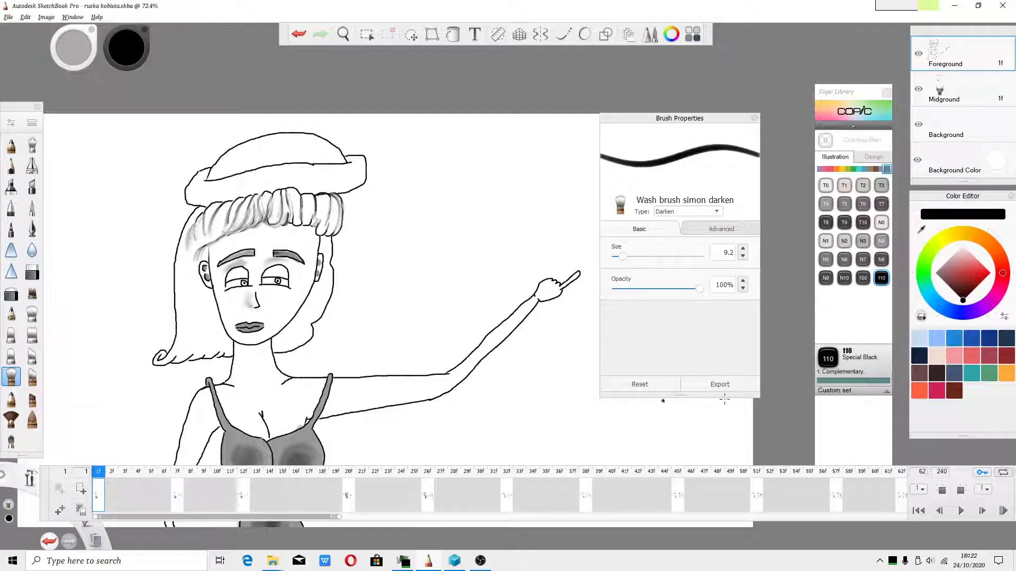
pyautogui.moveTo(508, 567)
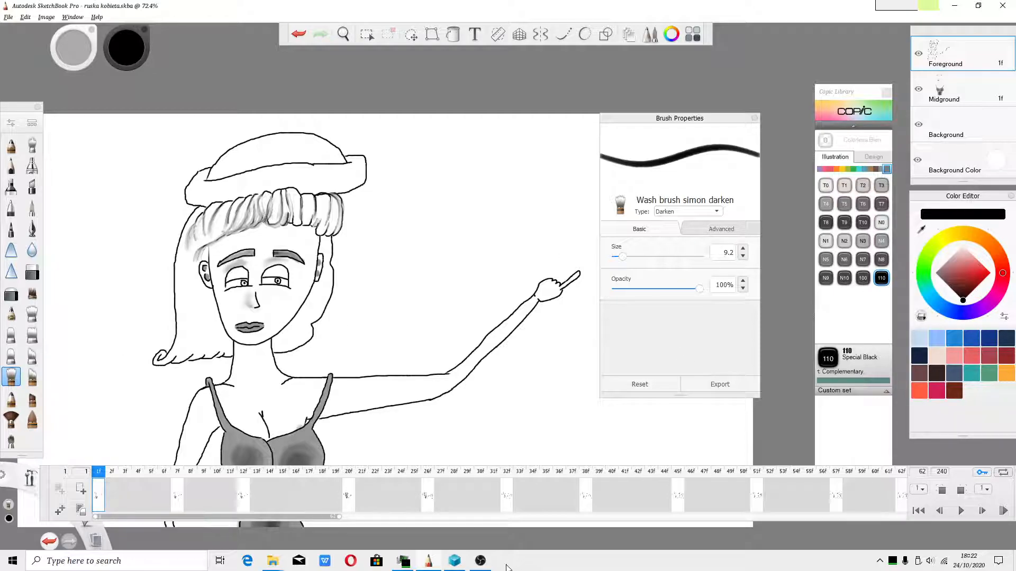